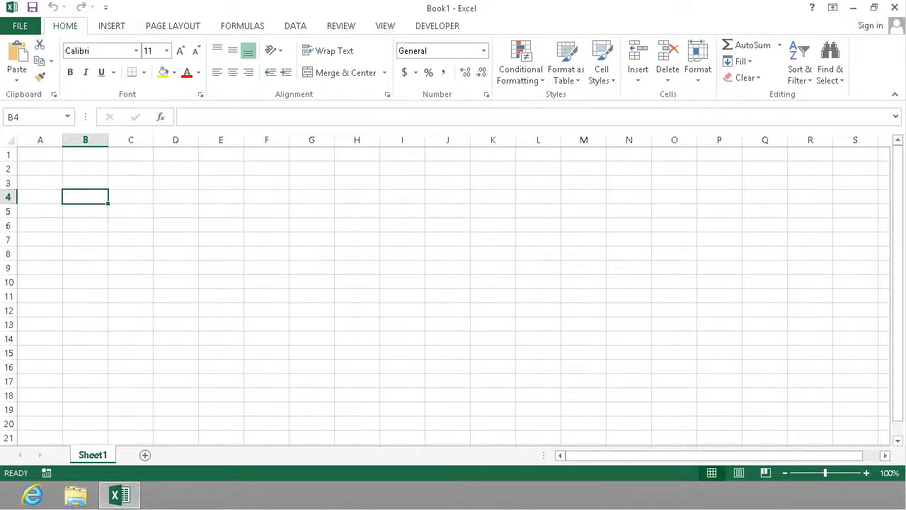
{"action": "mouse_move", "coordinate": [145, 234]}
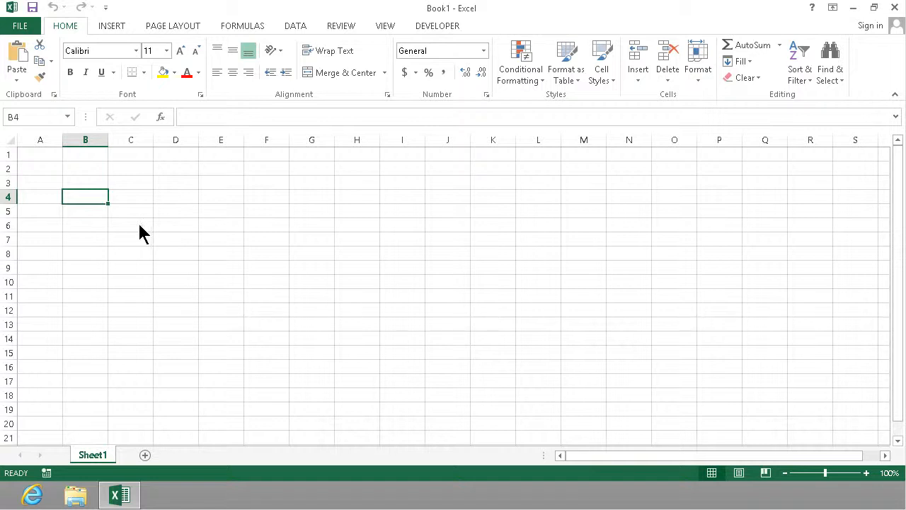
{"action": "mouse_move", "coordinate": [99, 222]}
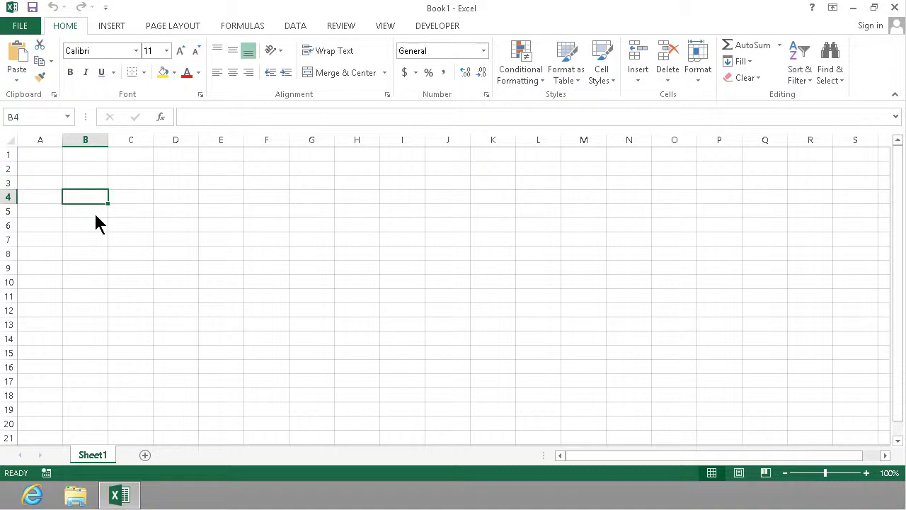
Step: Click through cells A4, A1, A3, B3, C3 and D4 to explore the sheet
{"action": "left_click", "coordinate": [40, 196]}
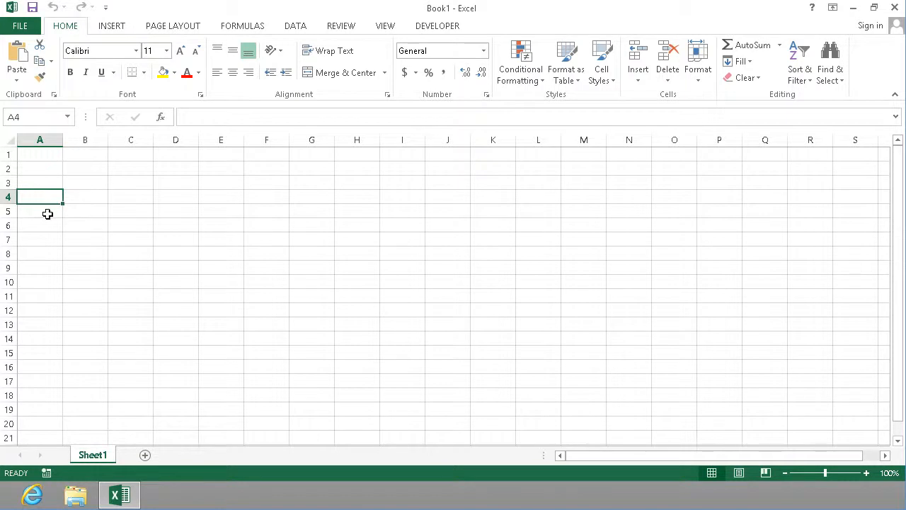
{"action": "mouse_move", "coordinate": [78, 291]}
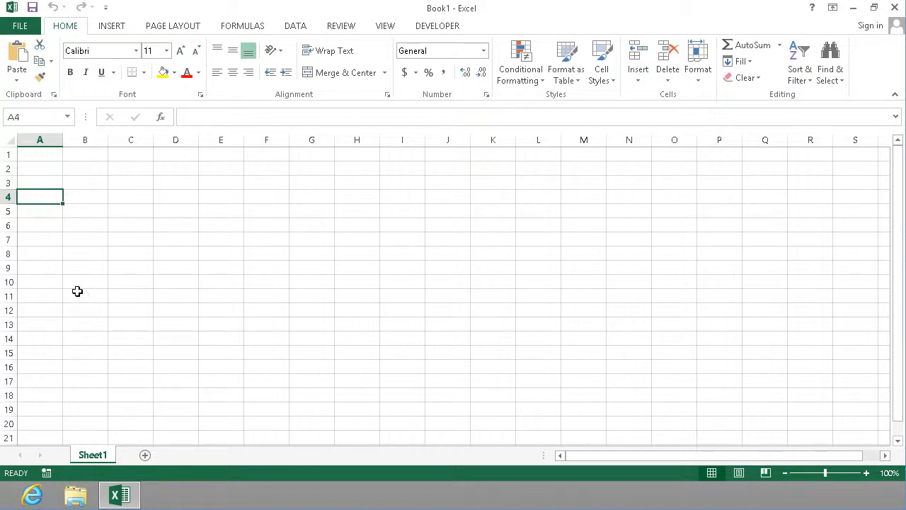
{"action": "left_click", "coordinate": [39, 154]}
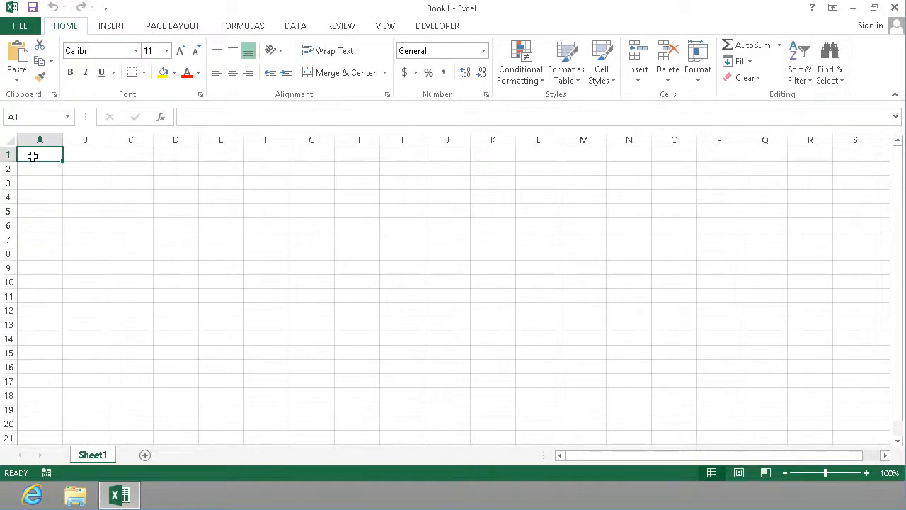
{"action": "mouse_move", "coordinate": [76, 463]}
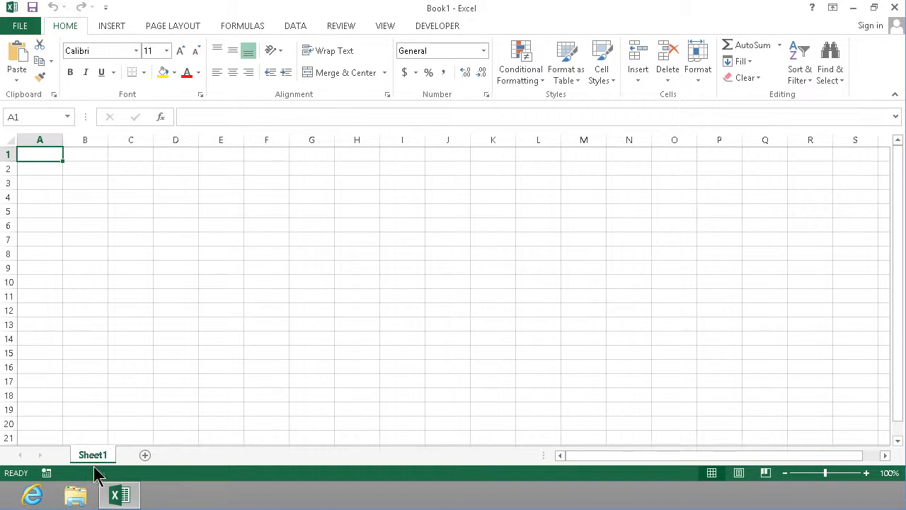
{"action": "left_click", "coordinate": [39, 183]}
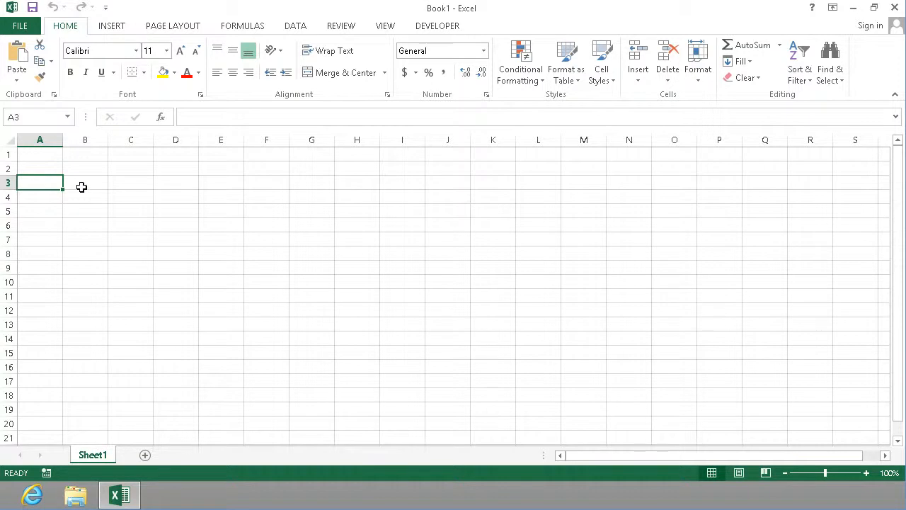
{"action": "left_click", "coordinate": [85, 182]}
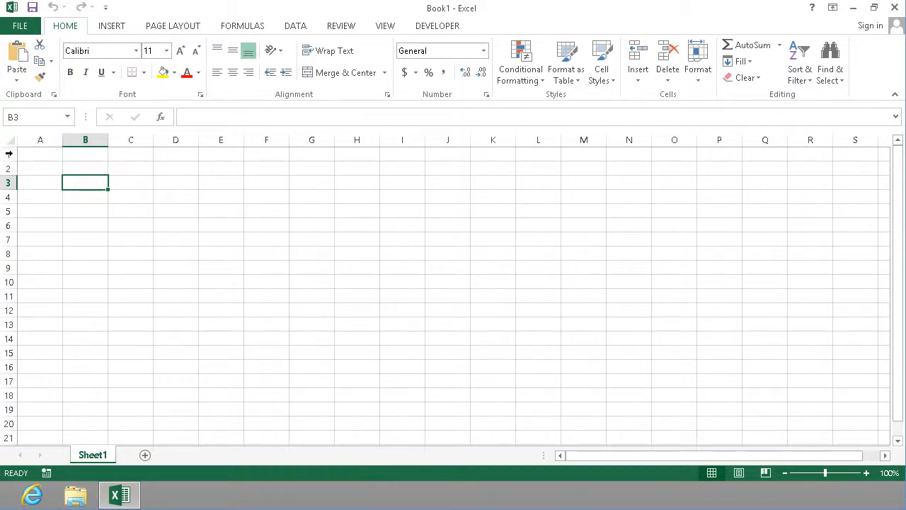
{"action": "left_click", "coordinate": [131, 182]}
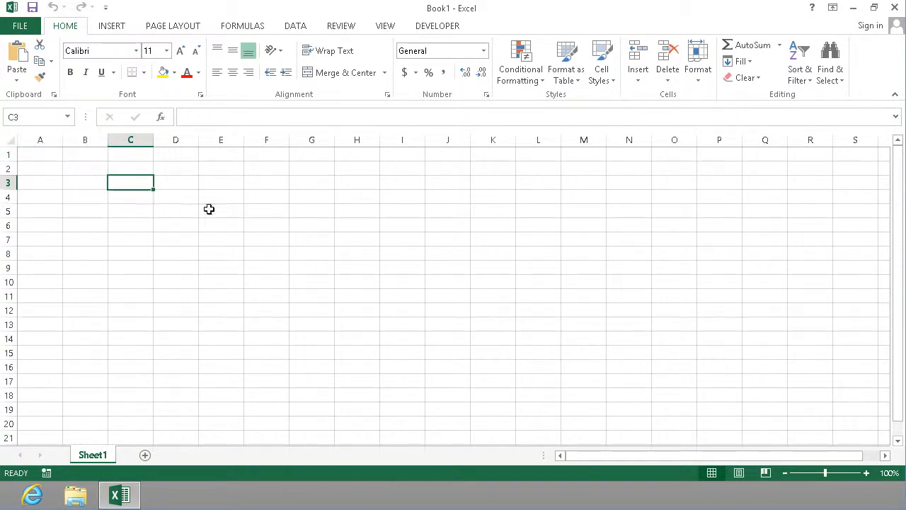
{"action": "left_click", "coordinate": [175, 196]}
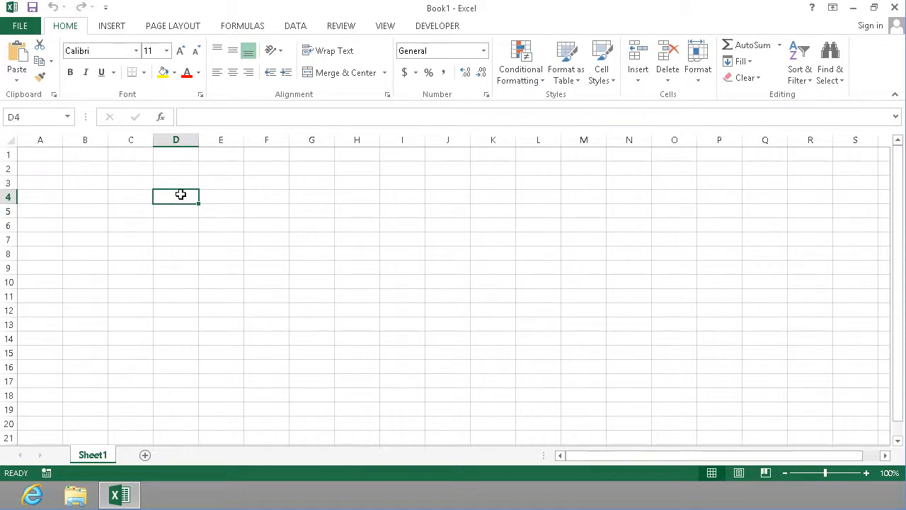
{"action": "mouse_move", "coordinate": [167, 158]}
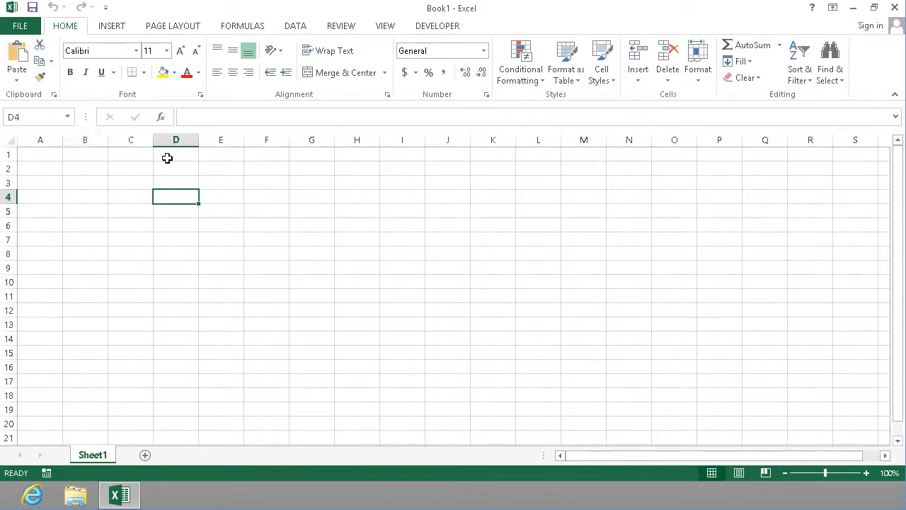
{"action": "mouse_move", "coordinate": [49, 157]}
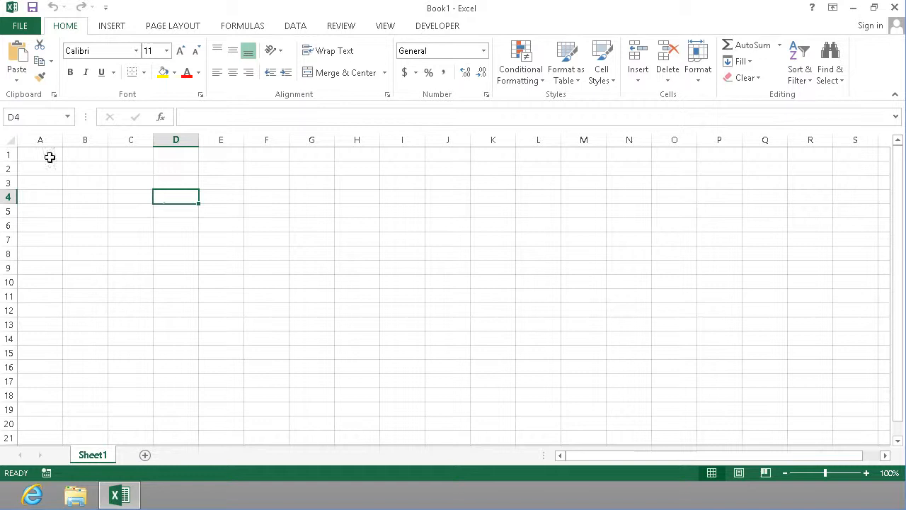
Step: Enter the Costs heading in cell A2
{"action": "left_click", "coordinate": [40, 168]}
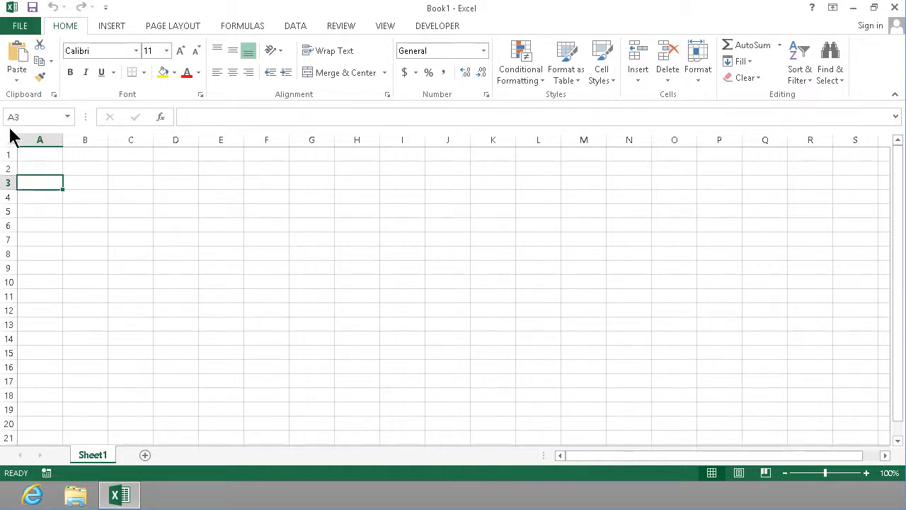
{"action": "mouse_move", "coordinate": [47, 164]}
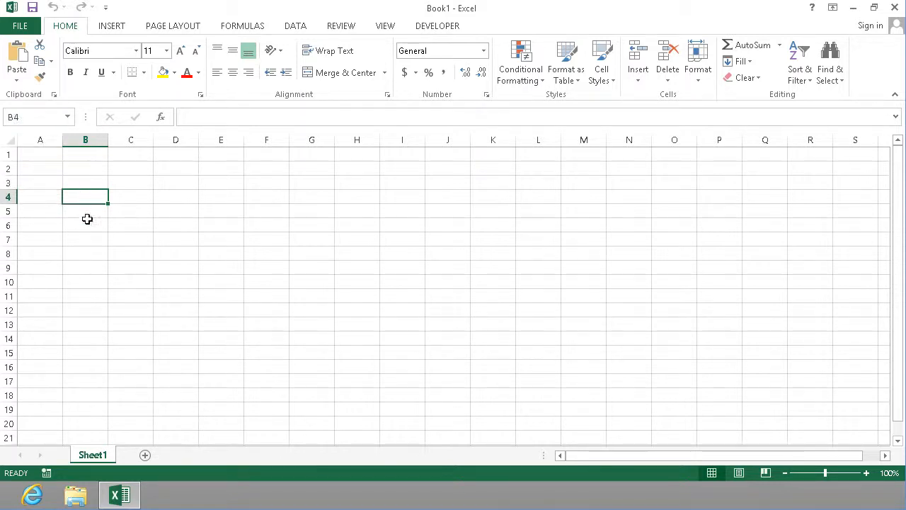
{"action": "left_click", "coordinate": [85, 211]}
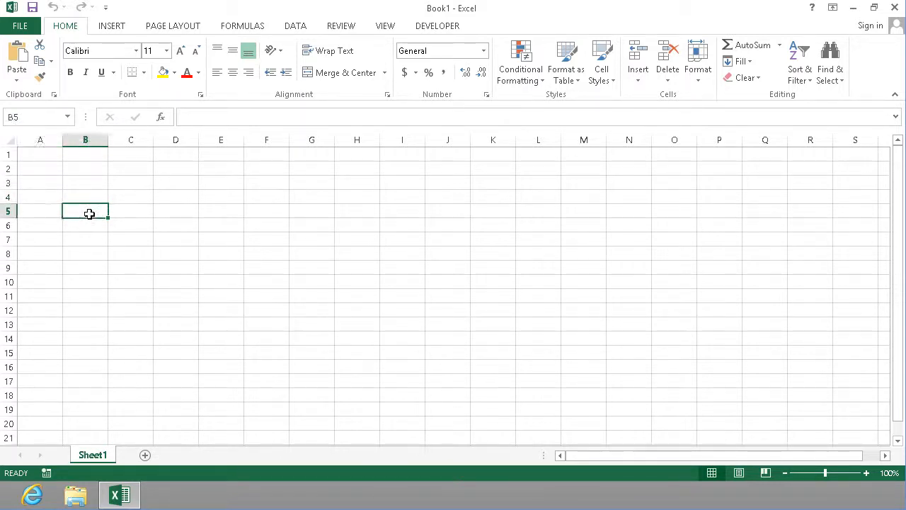
{"action": "left_click", "coordinate": [40, 169]}
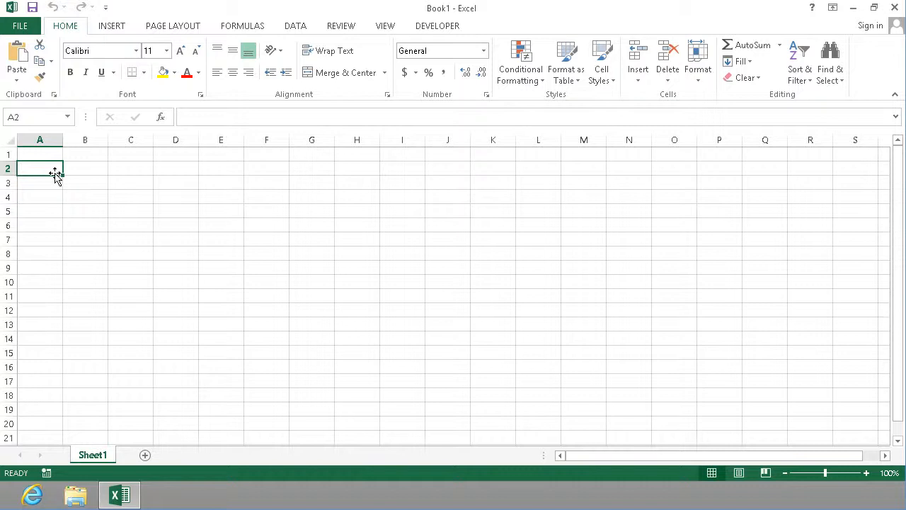
{"action": "type", "text": "Cos"}
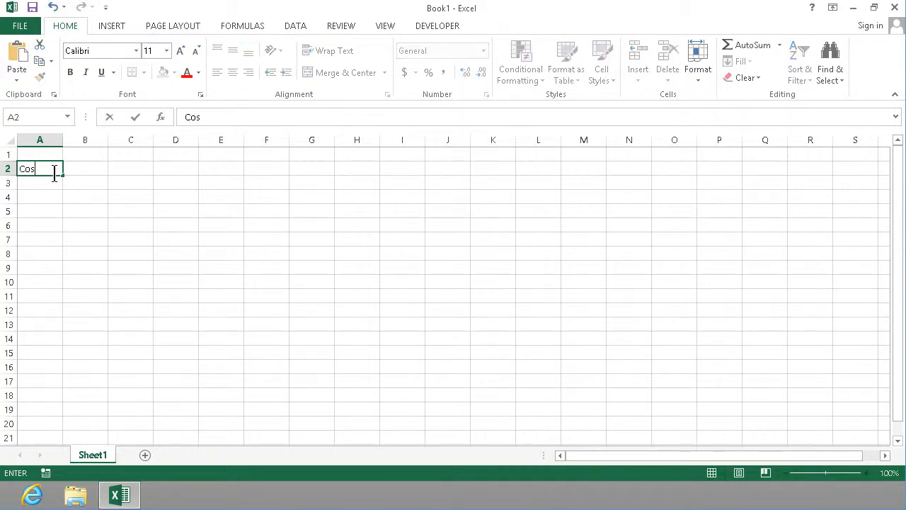
{"action": "key", "text": "enter"}
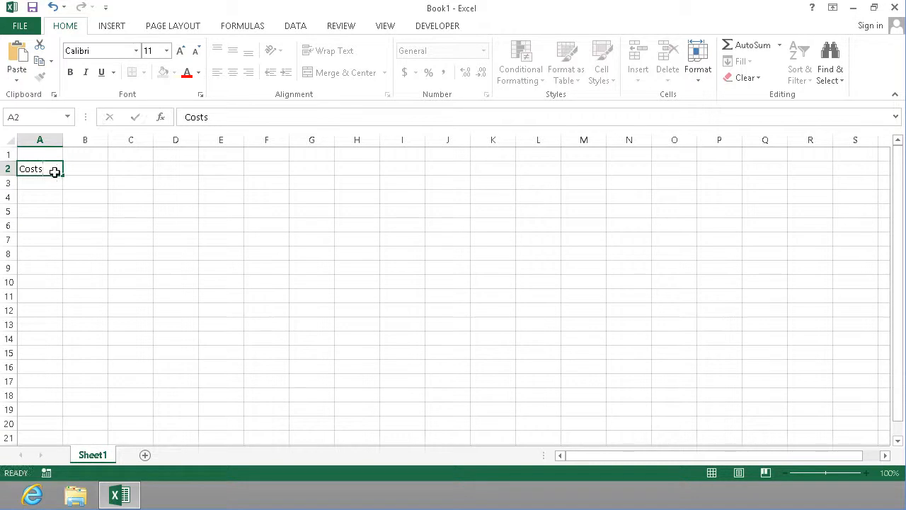
Step: Enter Food in B3 with a cost of 150 in C3
{"action": "left_click", "coordinate": [85, 182]}
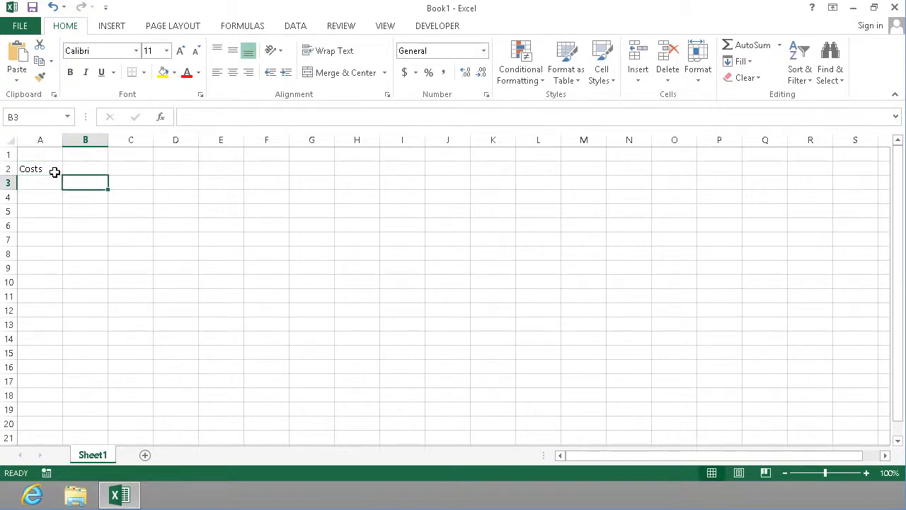
{"action": "type", "text": "Food"}
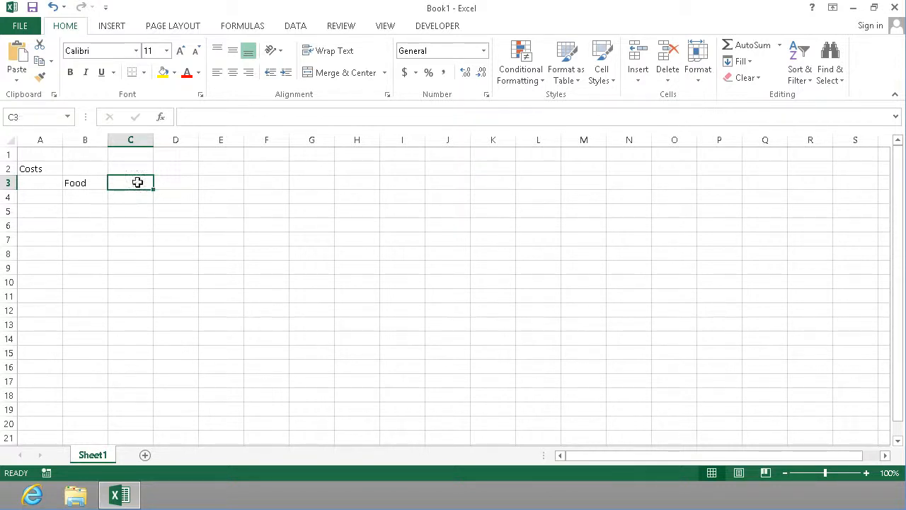
{"action": "type", "text": "150"}
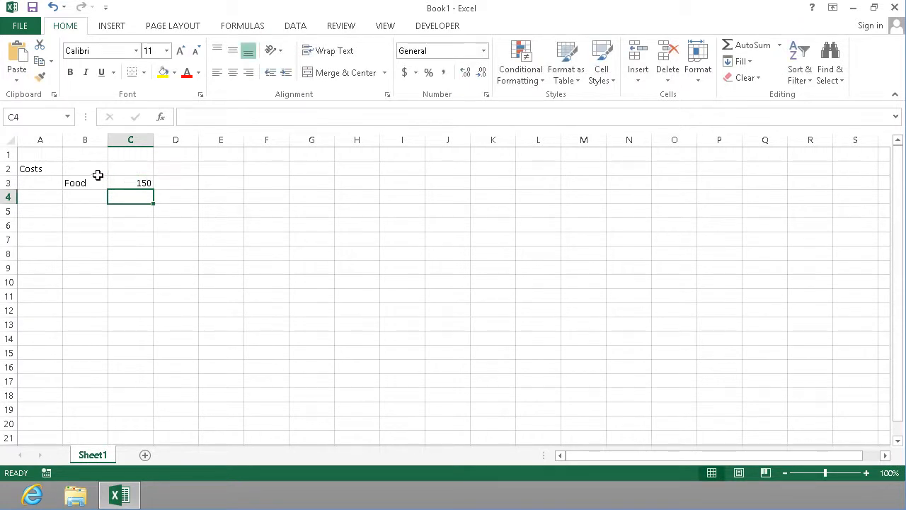
{"action": "left_click", "coordinate": [130, 182]}
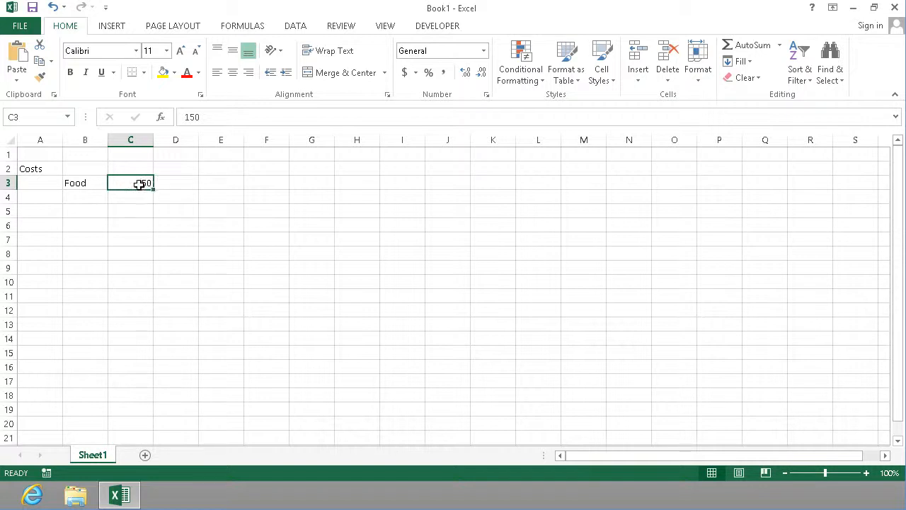
Step: Remove the kg unit so C3 reads 150, and add Gas below Food
{"action": "double_click", "coordinate": [130, 183]}
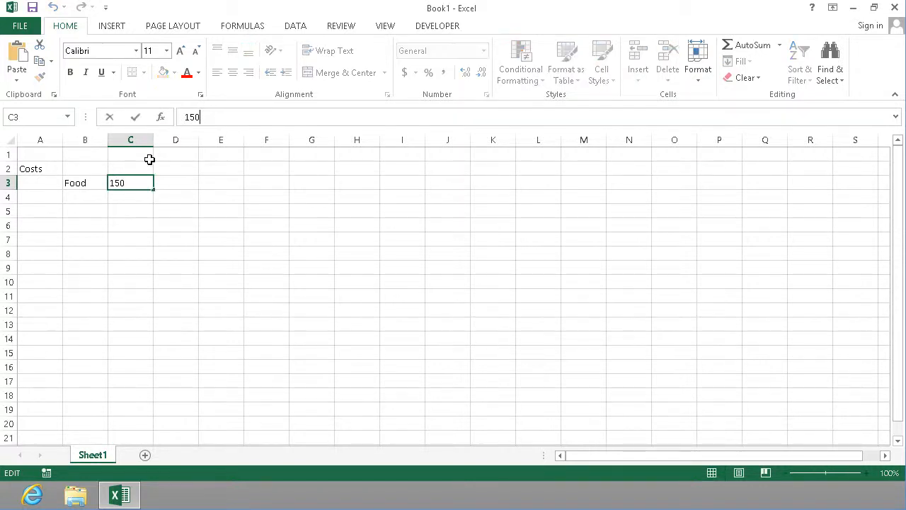
{"action": "mouse_move", "coordinate": [148, 168]}
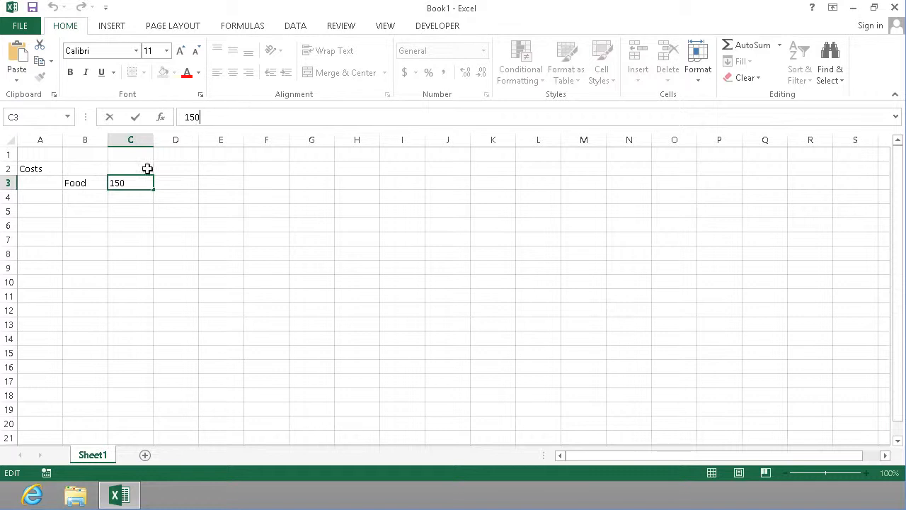
{"action": "right_click", "coordinate": [130, 183]}
{"action": "type", "text": " kg"}
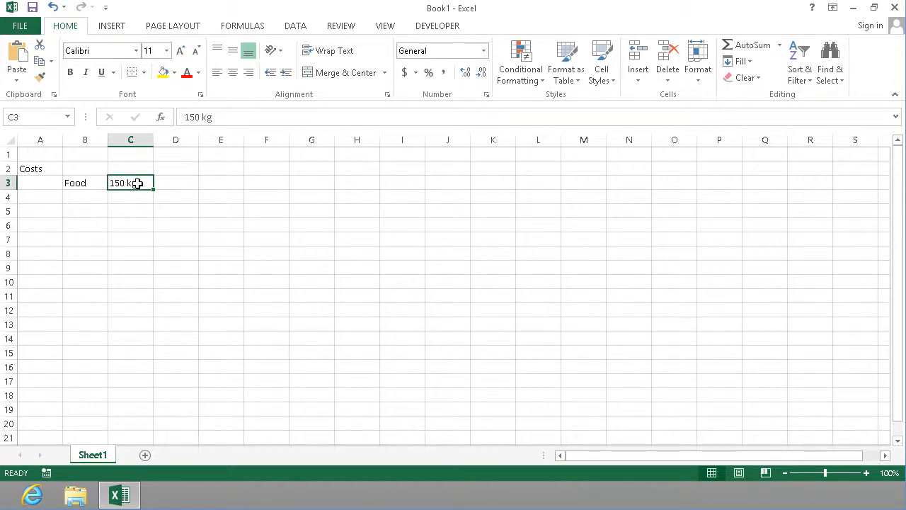
{"action": "double_click", "coordinate": [130, 182]}
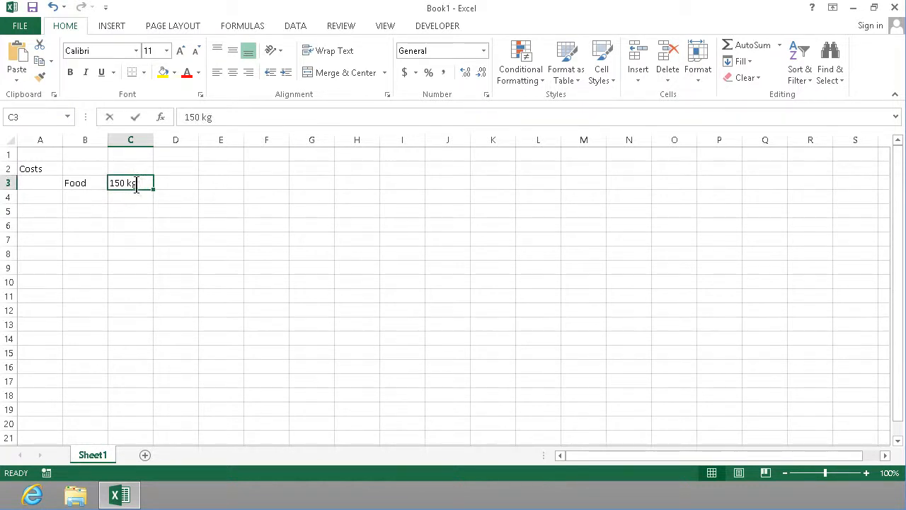
{"action": "key", "text": "Backspace"}
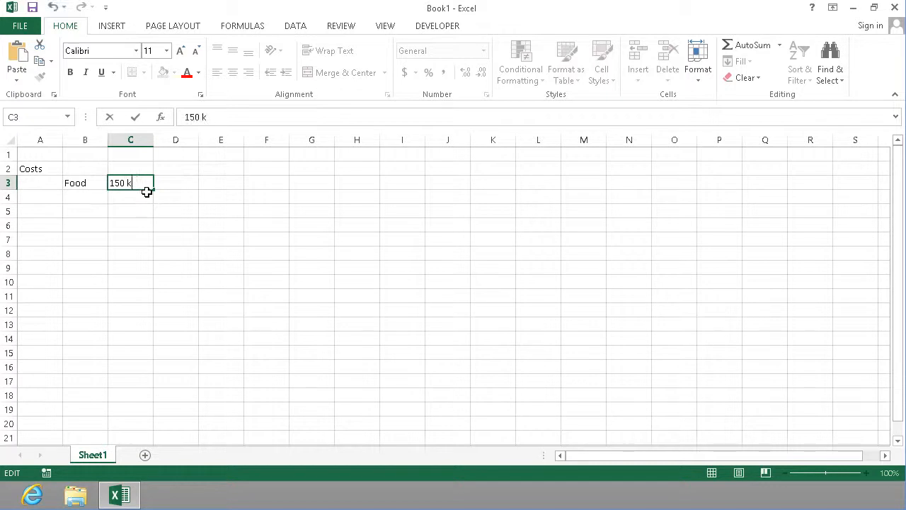
{"action": "key", "text": "BackSpace"}
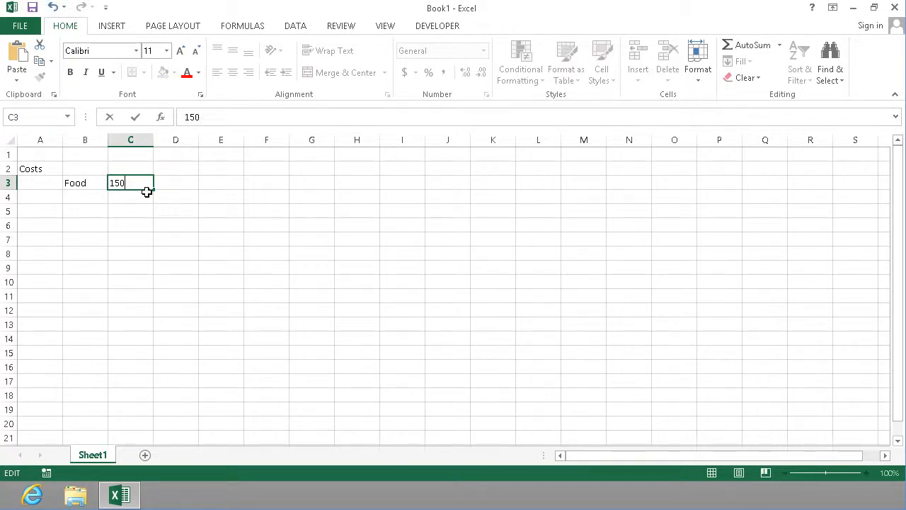
{"action": "type", "text": "Gas"}
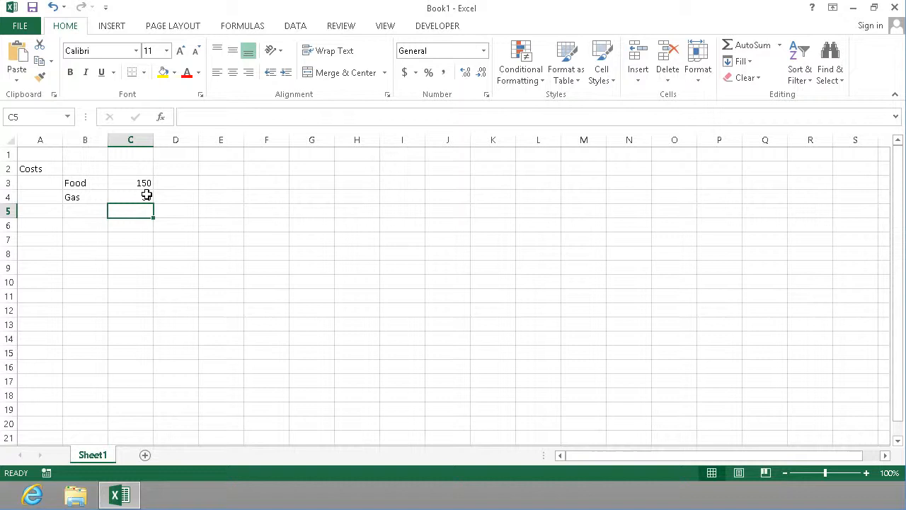
Step: Label B6 as Sum and enter a total of 200 in C6
{"action": "left_click", "coordinate": [85, 225]}
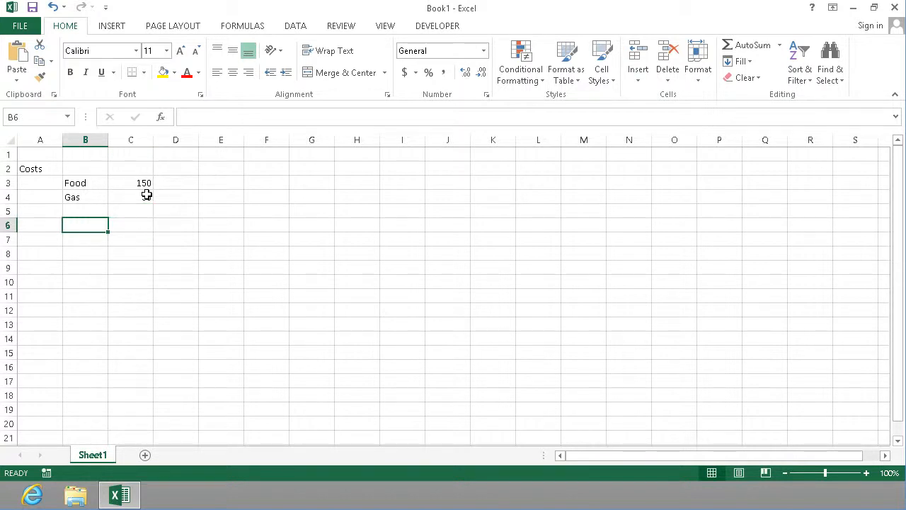
{"action": "type", "text": "Sum"}
{"action": "left_click", "coordinate": [131, 197]}
{"action": "type", "text": "50"}
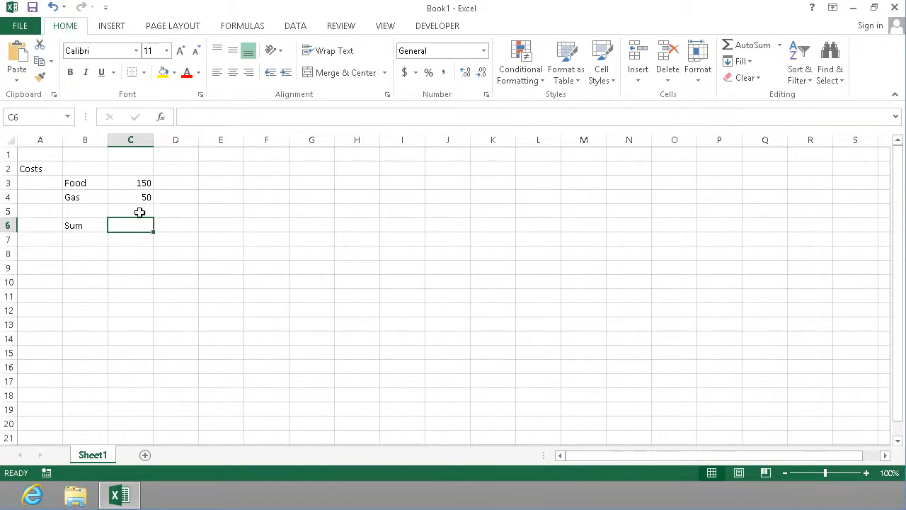
{"action": "key", "text": "Return"}
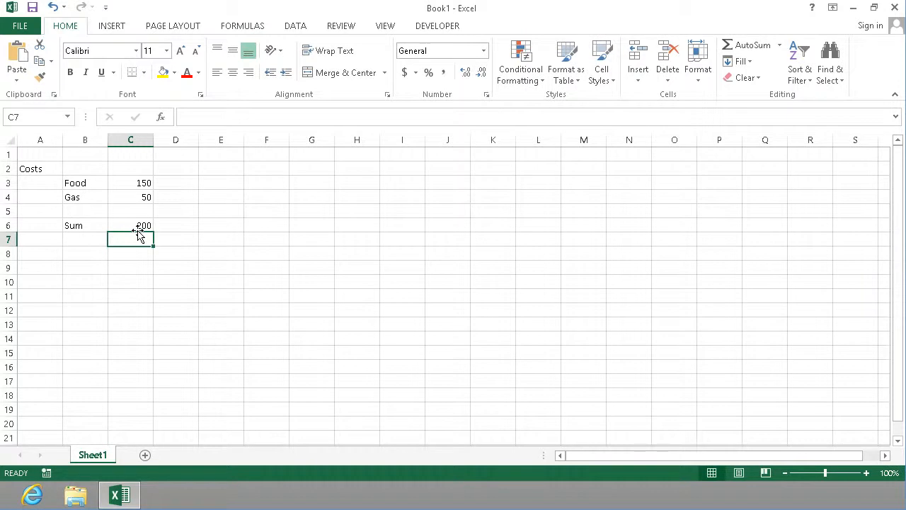
{"action": "mouse_move", "coordinate": [111, 213]}
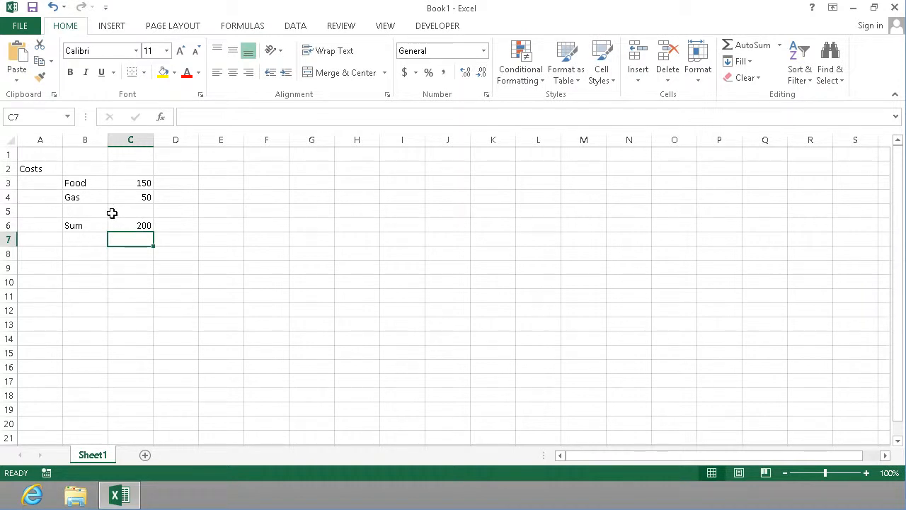
{"action": "mouse_move", "coordinate": [134, 223]}
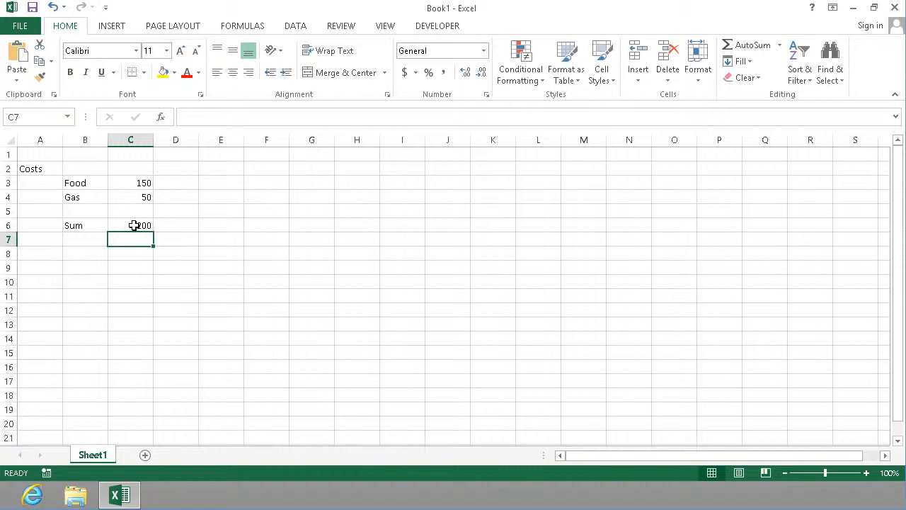
{"action": "left_click", "coordinate": [131, 225]}
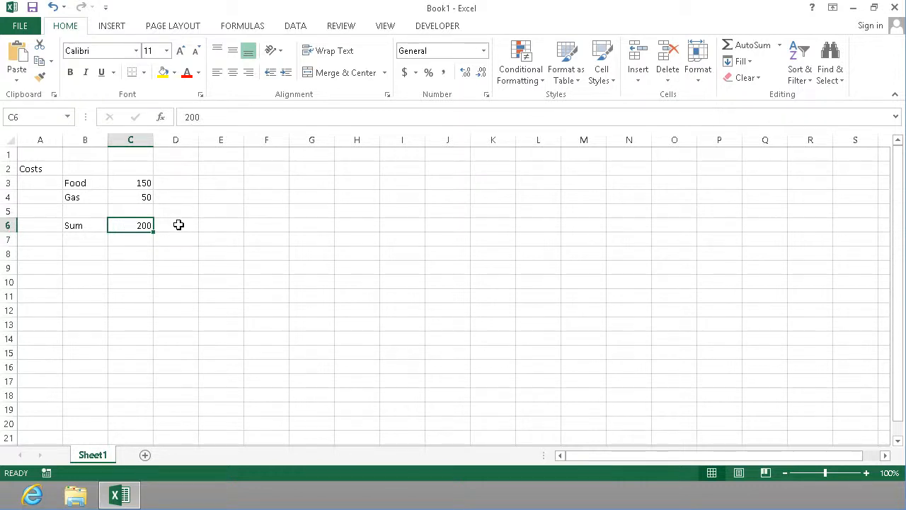
Step: Turn the C6 total into the formula =150+50, with Gas set to 75
{"action": "type", "text": "="}
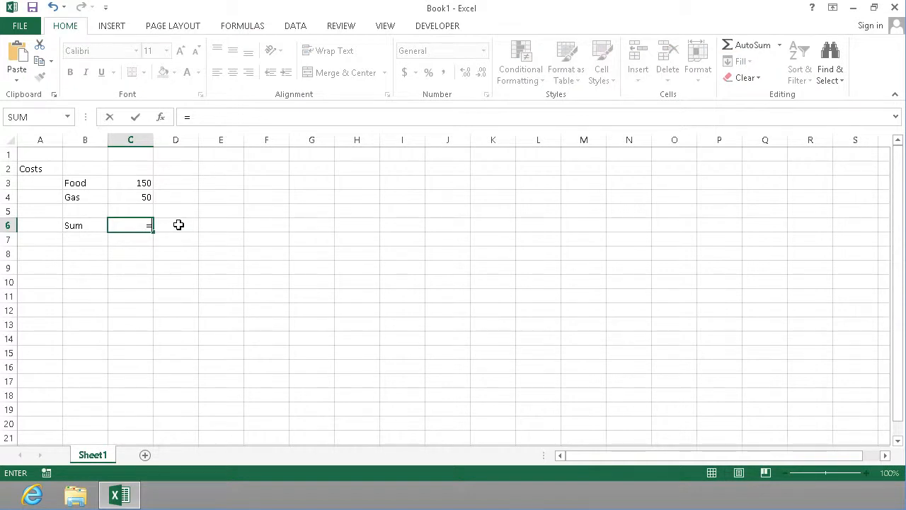
{"action": "type", "text": "150+"}
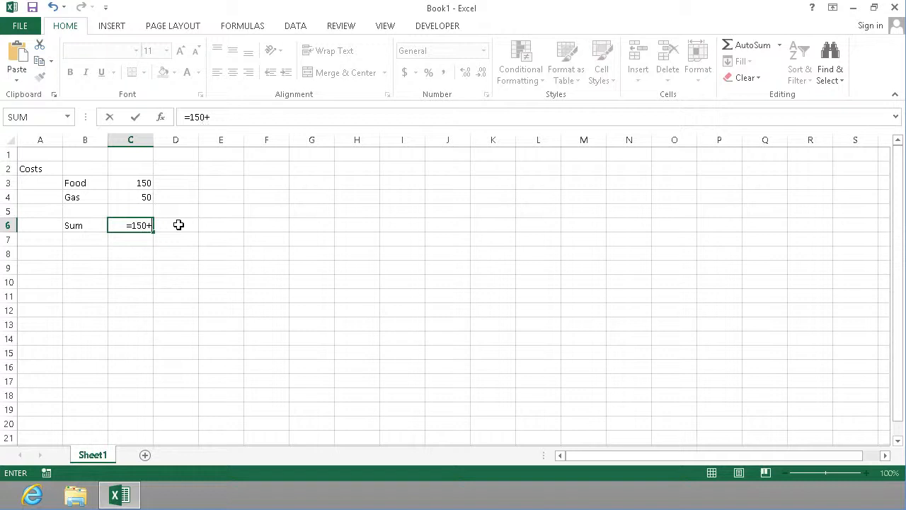
{"action": "key", "text": "Return"}
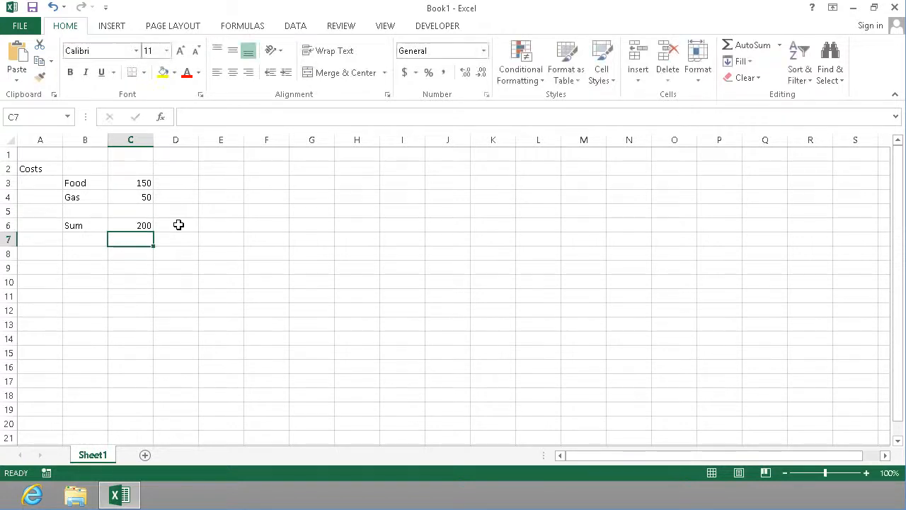
{"action": "left_click", "coordinate": [130, 225]}
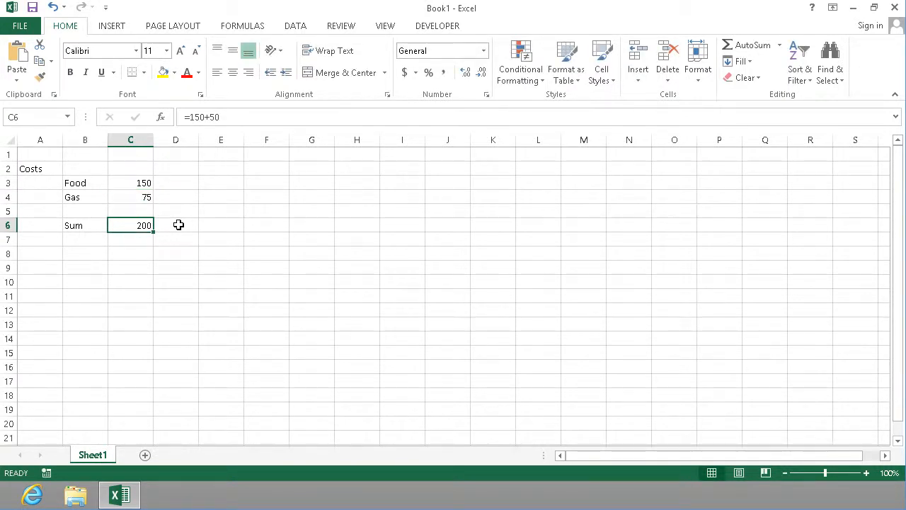
Step: Rewrite the C6 total as =C3+C4, referencing Food and Gas to give 225
{"action": "double_click", "coordinate": [130, 225]}
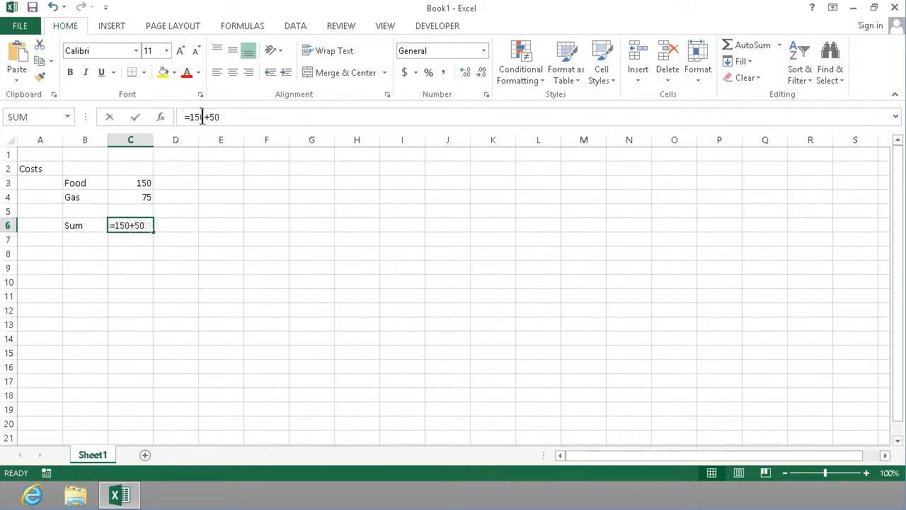
{"action": "left_click", "coordinate": [237, 117]}
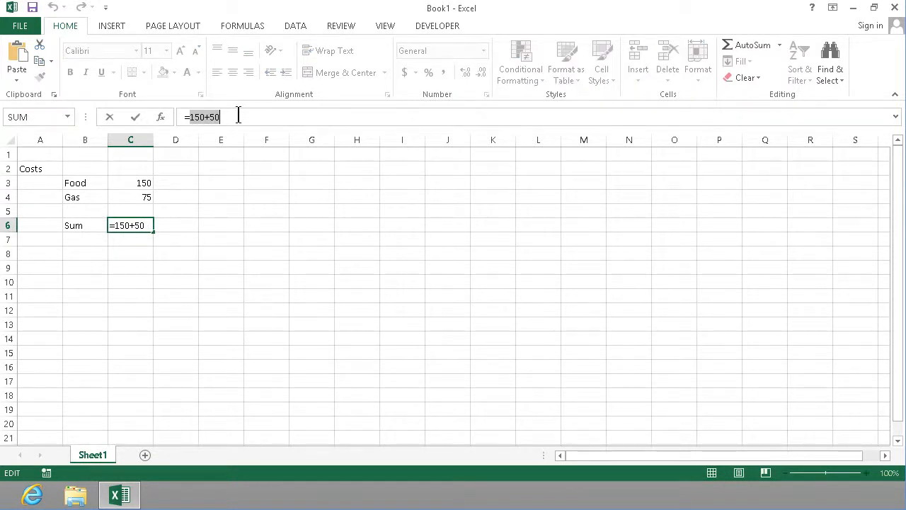
{"action": "key", "text": "BackSpace"}
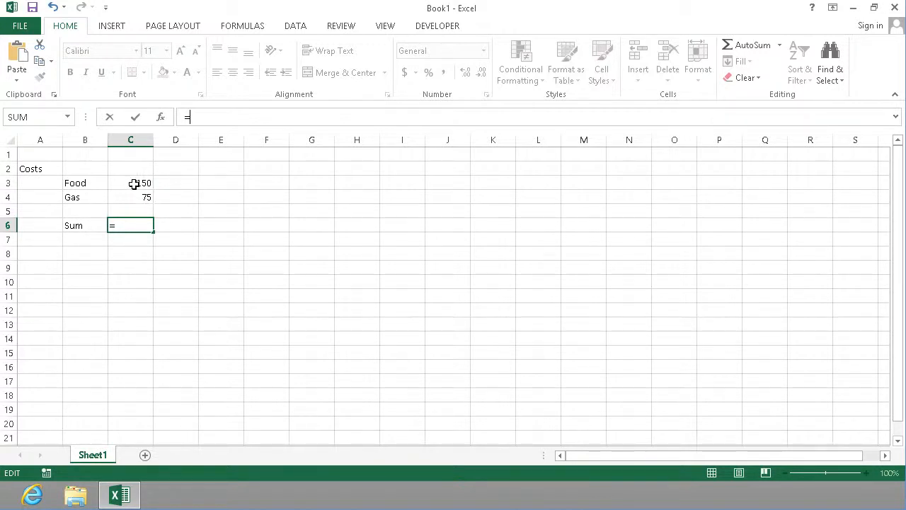
{"action": "left_click", "coordinate": [130, 183]}
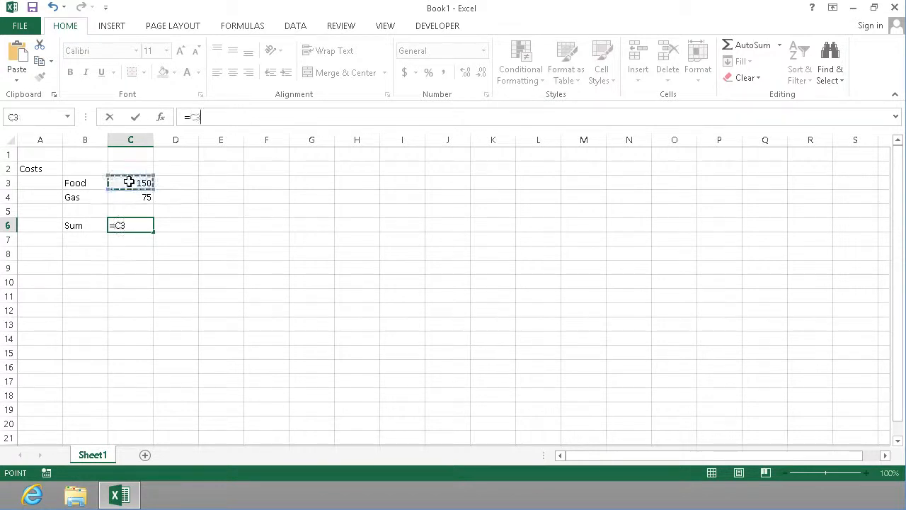
{"action": "mouse_move", "coordinate": [189, 157]}
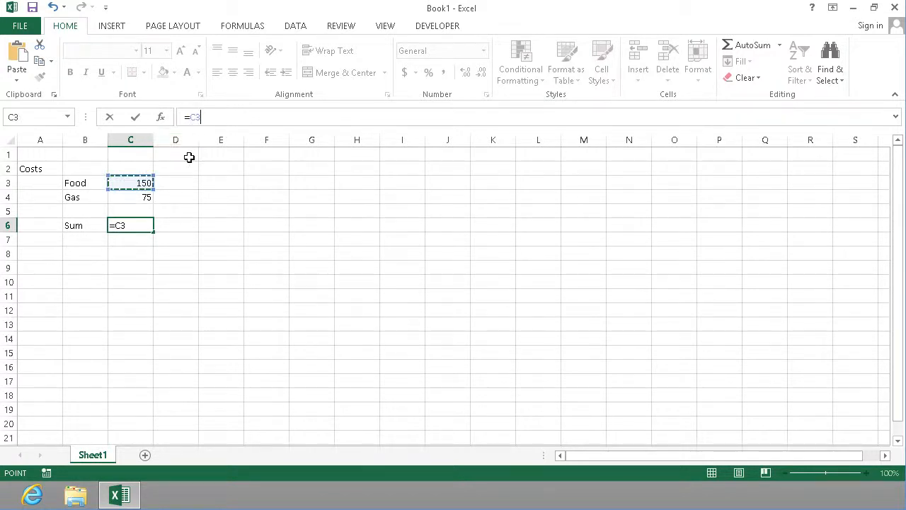
{"action": "type", "text": "+"}
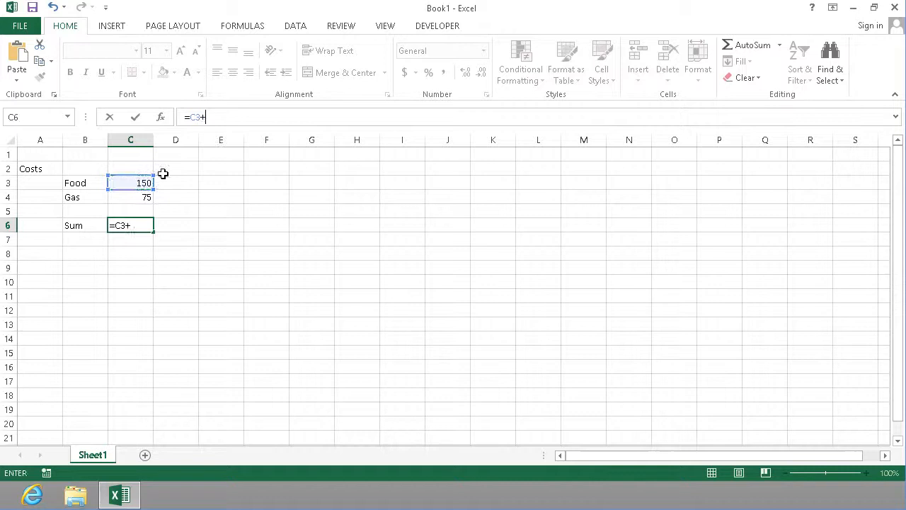
{"action": "left_click", "coordinate": [131, 197]}
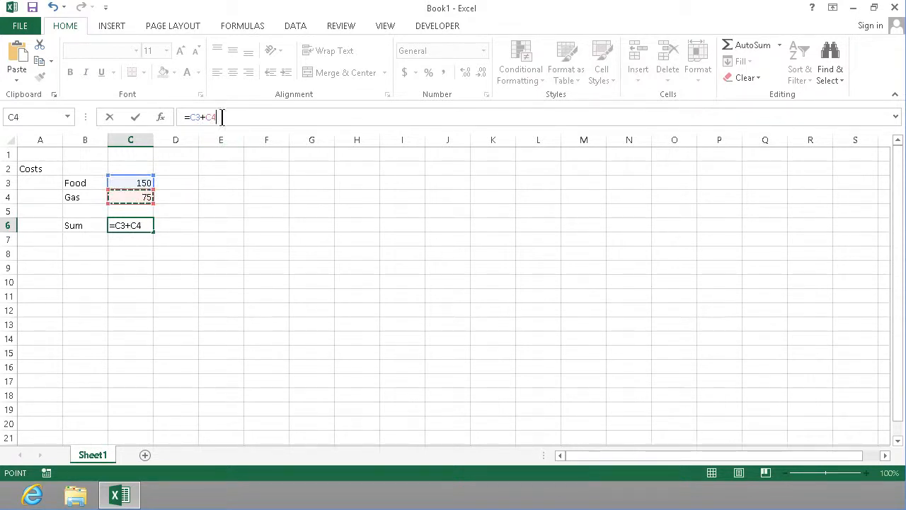
{"action": "key", "text": "Return"}
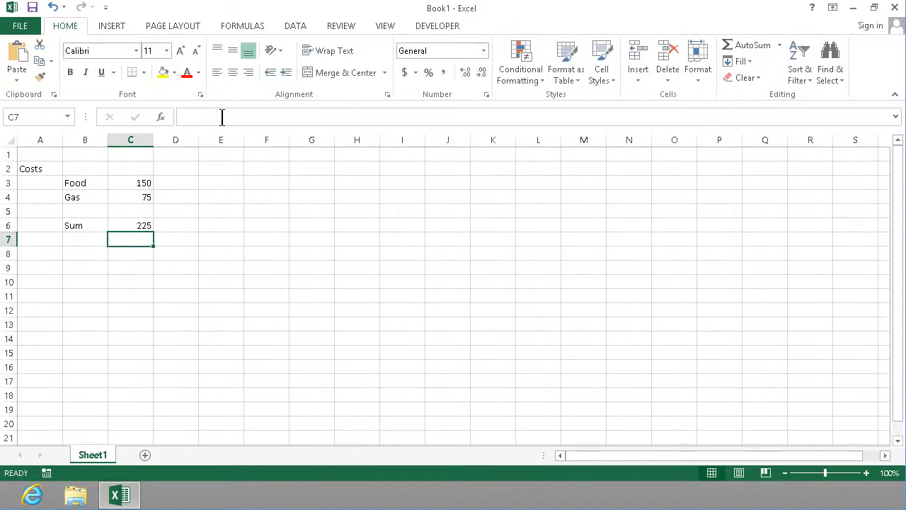
{"action": "mouse_move", "coordinate": [145, 217]}
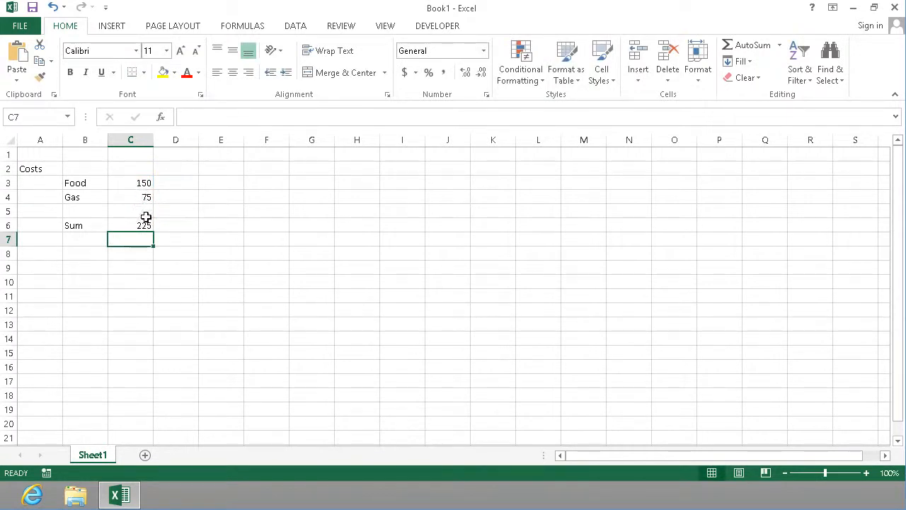
Step: Change Food to 180 and Gas to 30, then review the =C3+C4 total of 210
{"action": "left_click", "coordinate": [130, 225]}
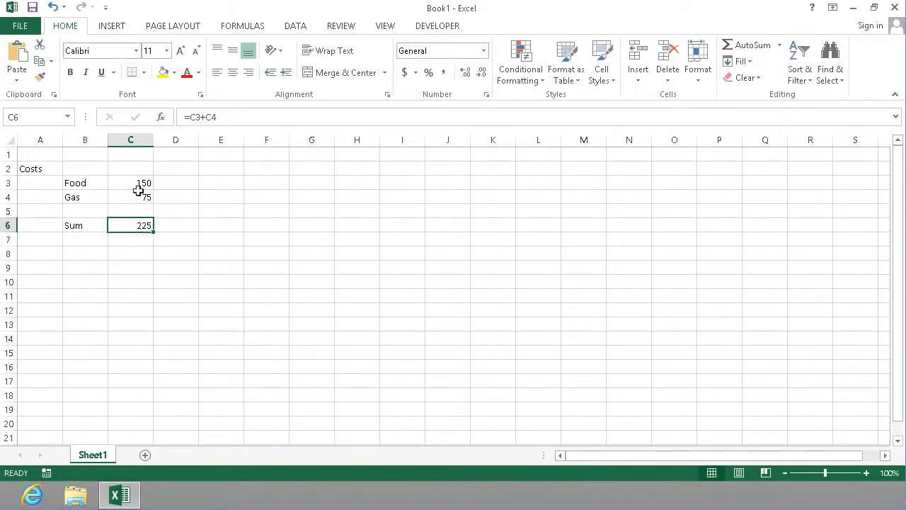
{"action": "left_click", "coordinate": [130, 197]}
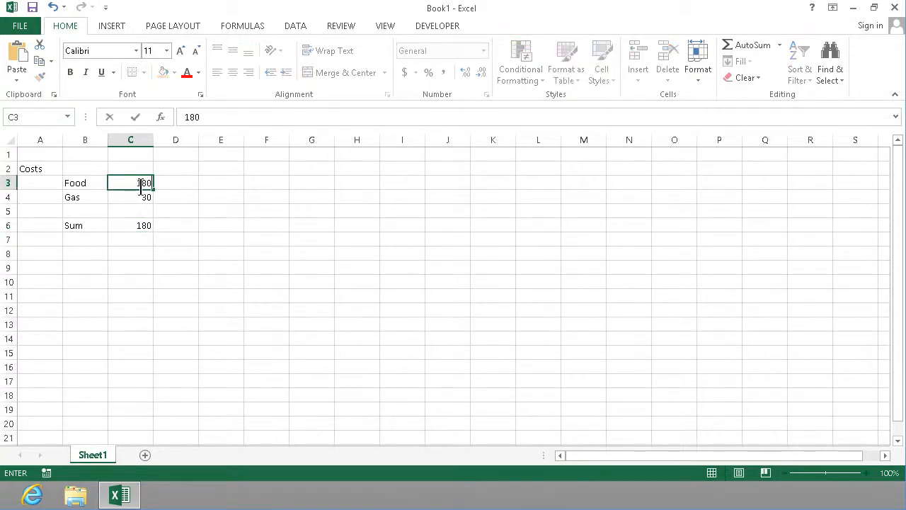
{"action": "key", "text": "Return"}
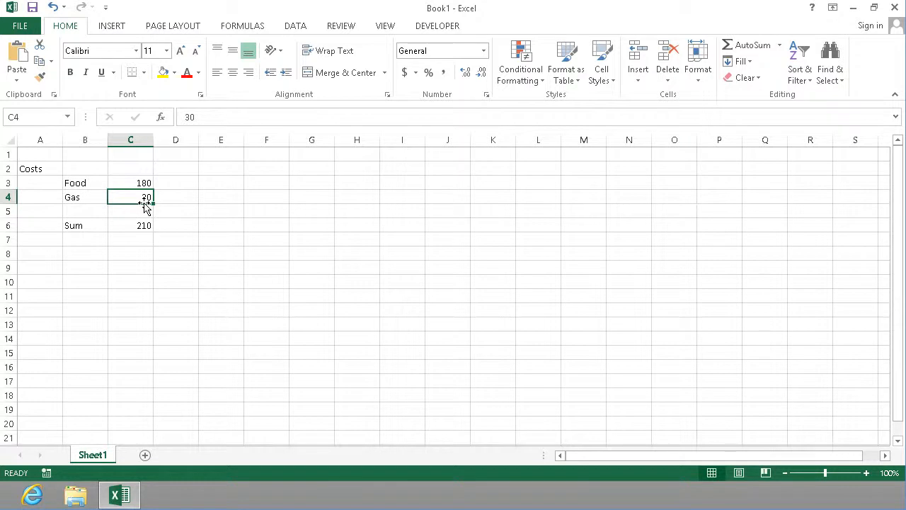
{"action": "left_click", "coordinate": [130, 226]}
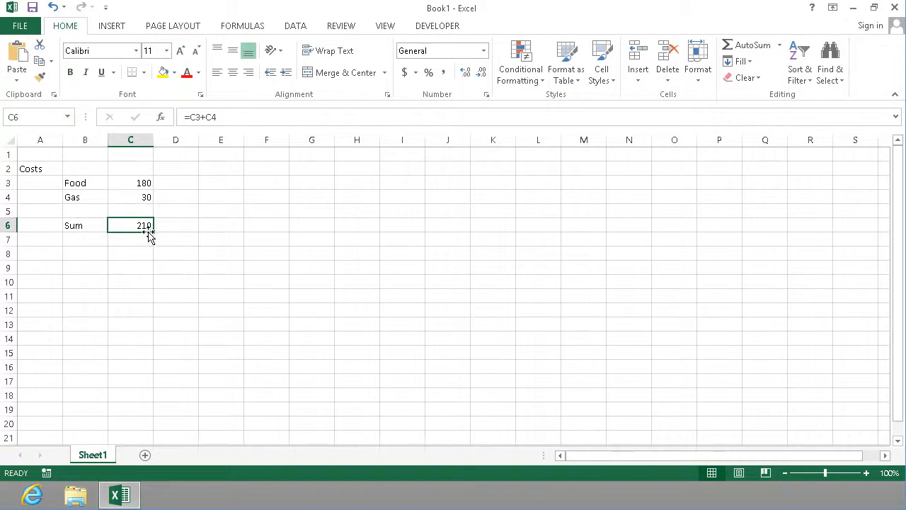
{"action": "double_click", "coordinate": [130, 225]}
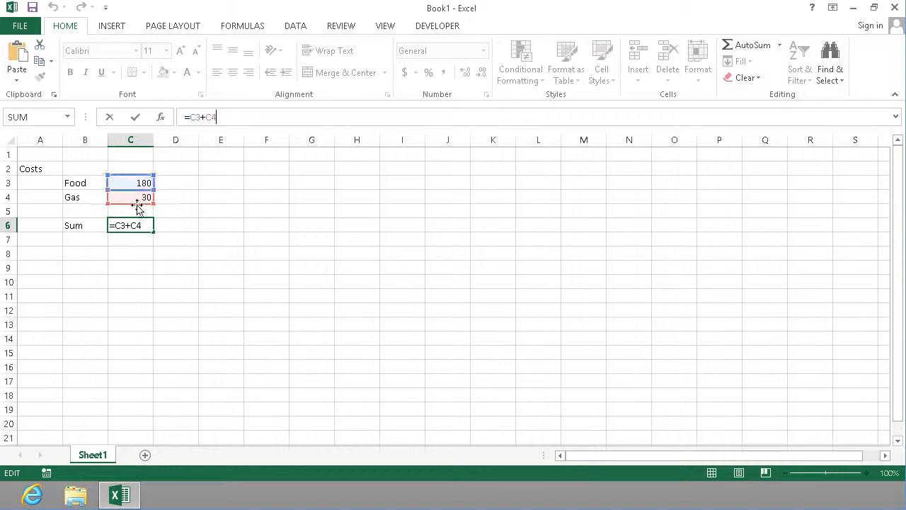
{"action": "mouse_move", "coordinate": [135, 182]}
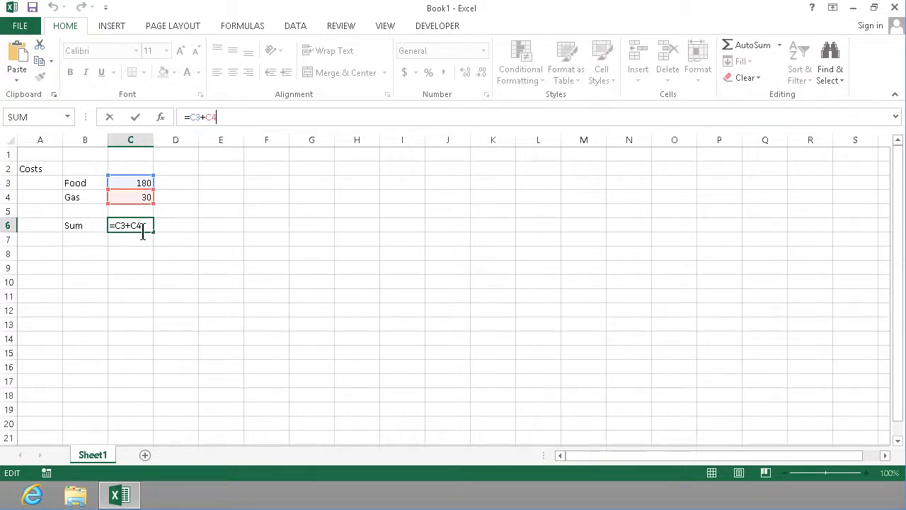
{"action": "key", "text": "Return"}
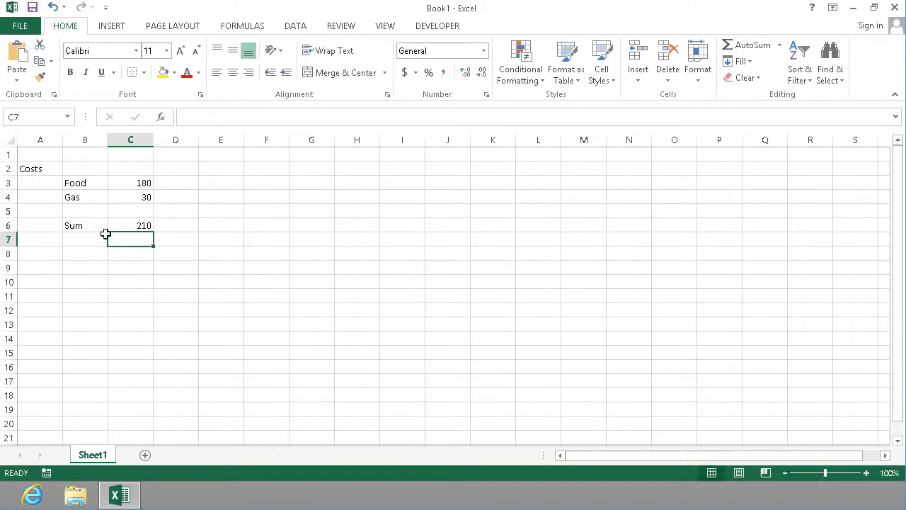
Step: Add an Income heading with a salary of 1000
{"action": "left_click", "coordinate": [131, 225]}
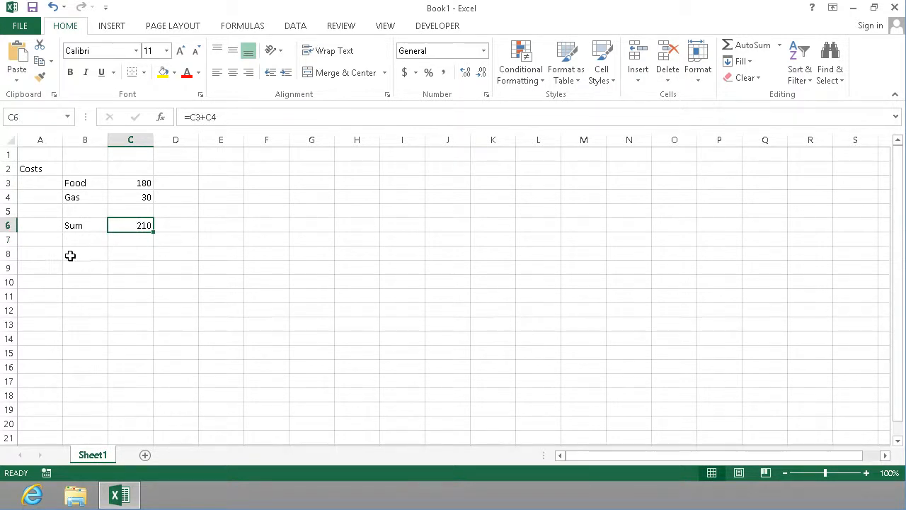
{"action": "type", "text": "Income"}
{"action": "left_click", "coordinate": [85, 267]}
{"action": "type", "text": "Sal"}
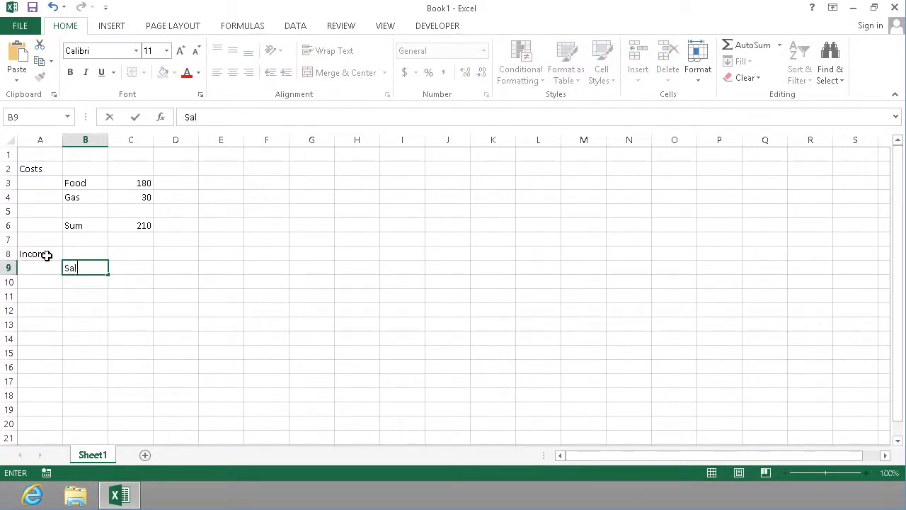
{"action": "key", "text": "Tab"}
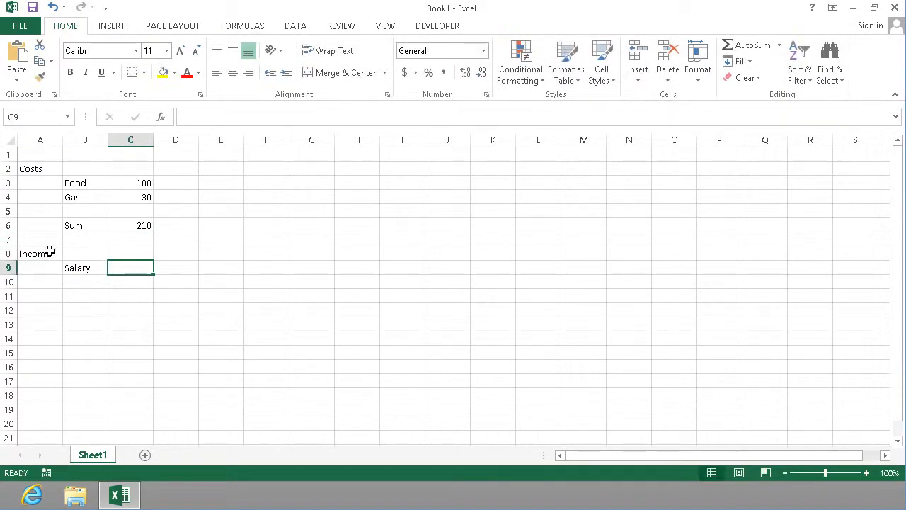
{"action": "type", "text": "1000"}
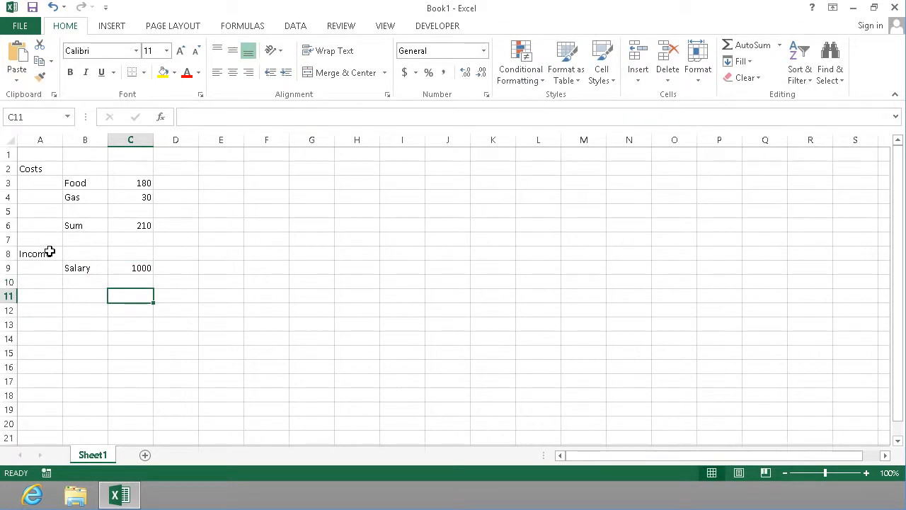
Step: Add a Remaining row whose formula subtracts the C6 cost sum from the salary
{"action": "type", "text": "Re"}
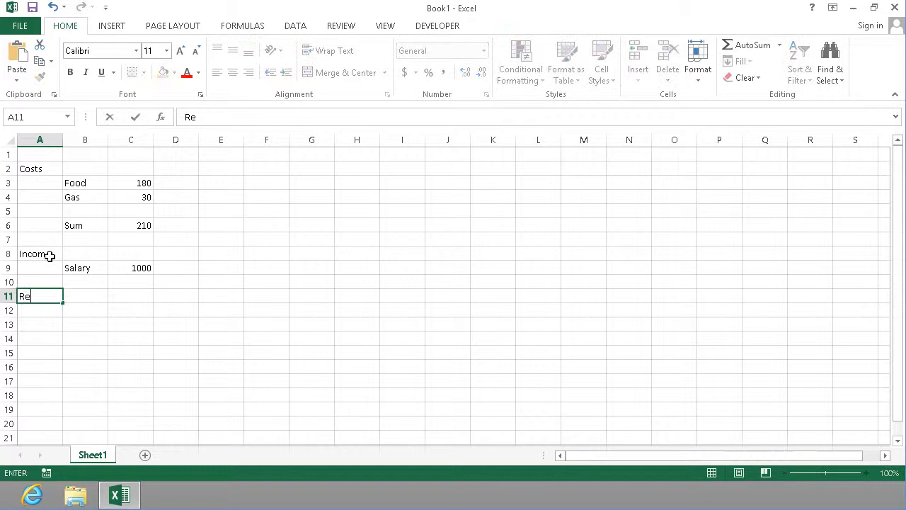
{"action": "type", "text": "maining"}
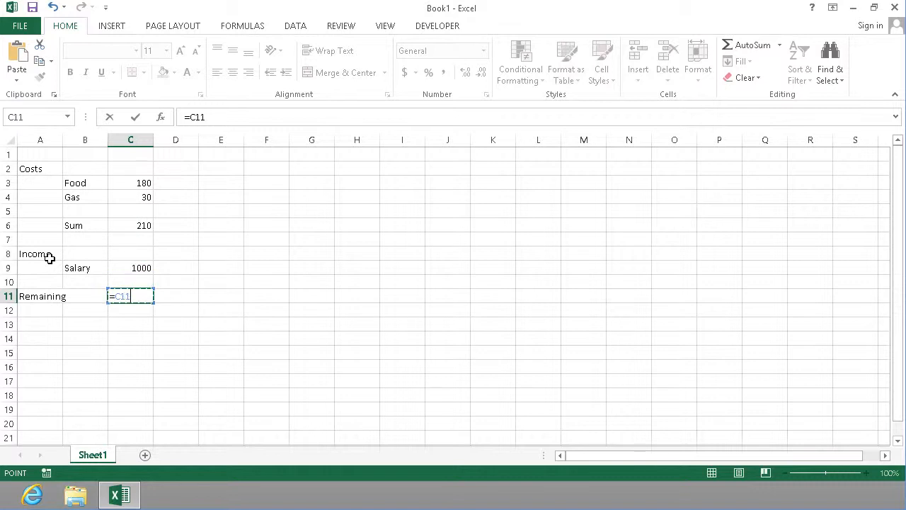
{"action": "left_click", "coordinate": [130, 267]}
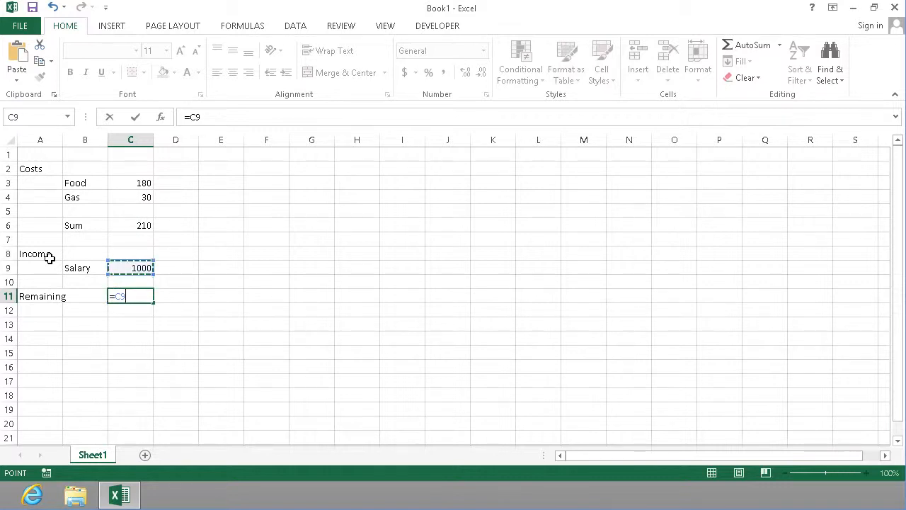
{"action": "left_click", "coordinate": [131, 239]}
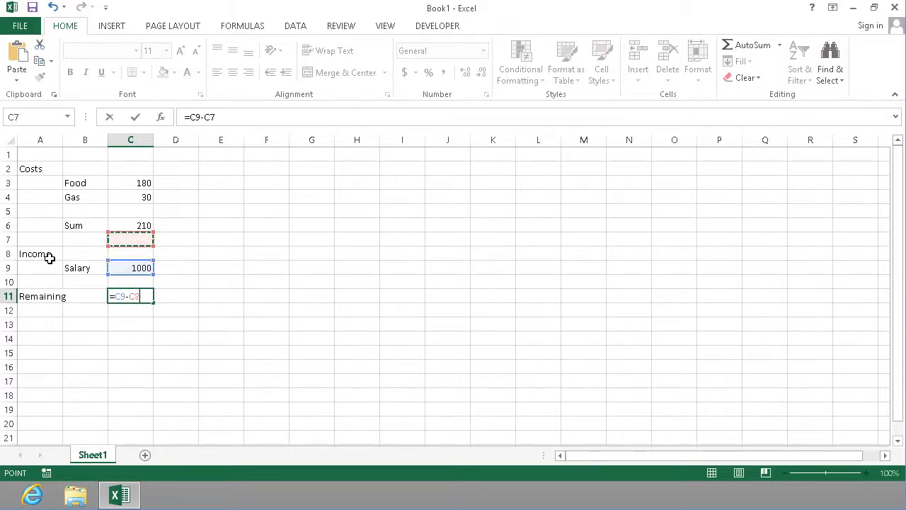
{"action": "left_click", "coordinate": [130, 225]}
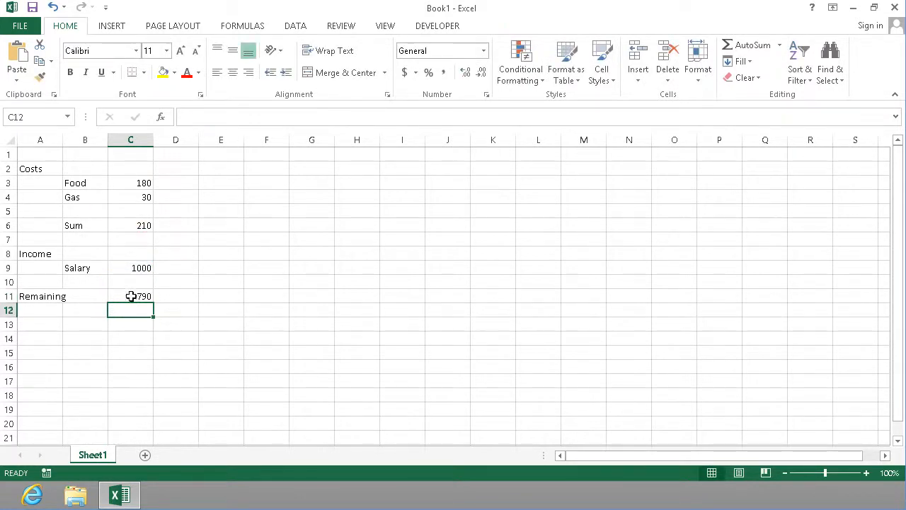
Step: Change the salary to 500 and widen column A to fit the Remaining label
{"action": "left_click", "coordinate": [131, 267]}
{"action": "type", "text": "500"}
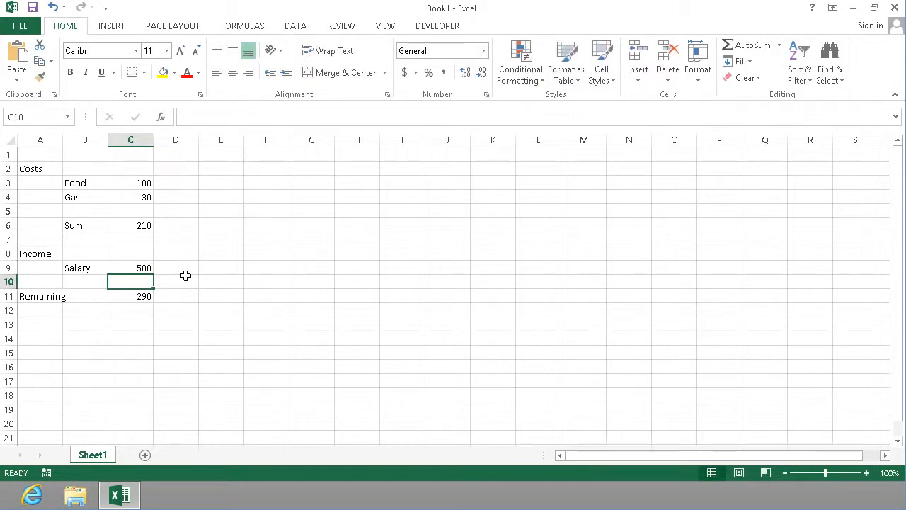
{"action": "mouse_move", "coordinate": [132, 300]}
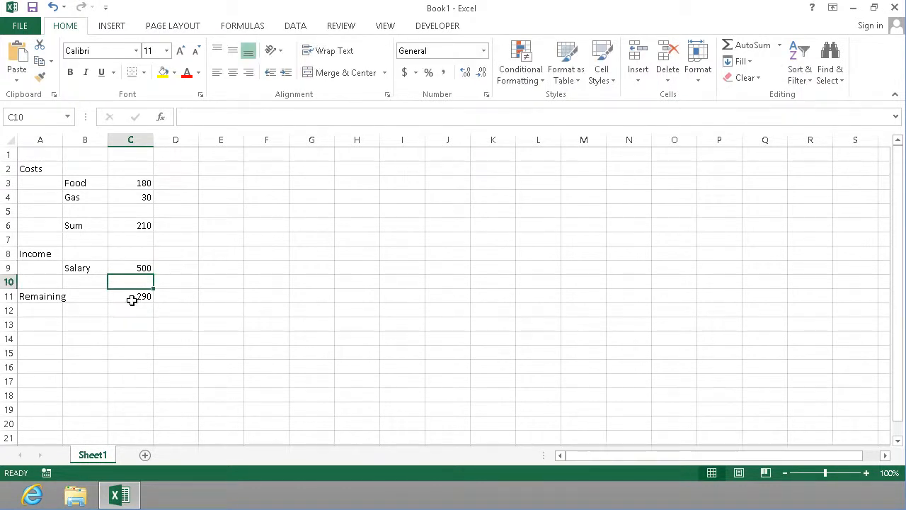
{"action": "left_click", "coordinate": [130, 267]}
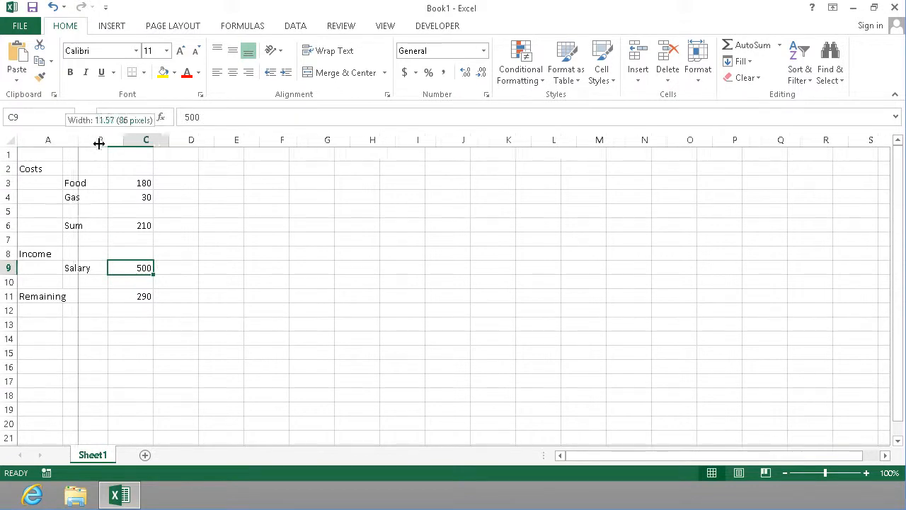
{"action": "left_click", "coordinate": [167, 225]}
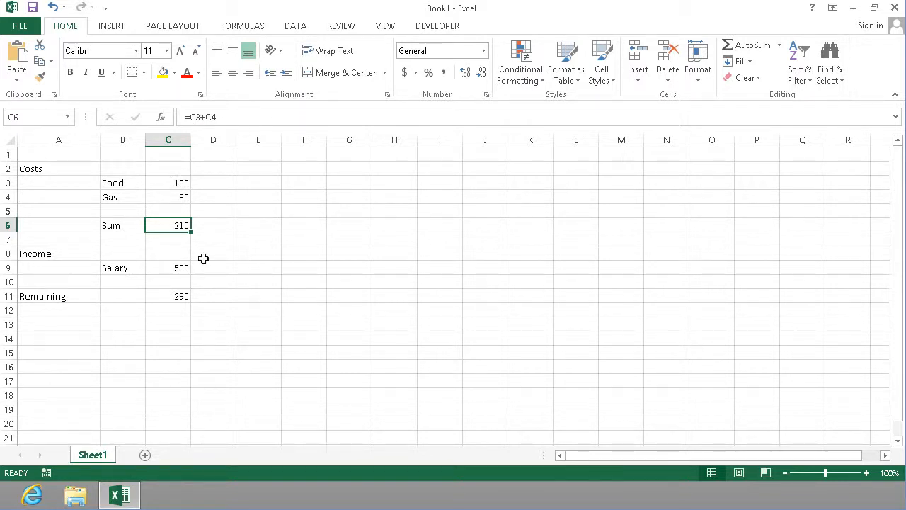
{"action": "mouse_move", "coordinate": [212, 117]}
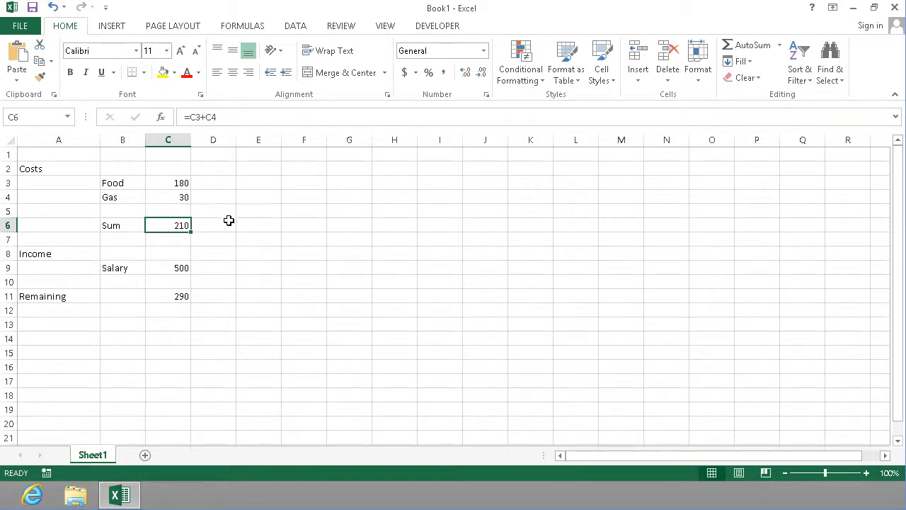
{"action": "mouse_move", "coordinate": [198, 151]}
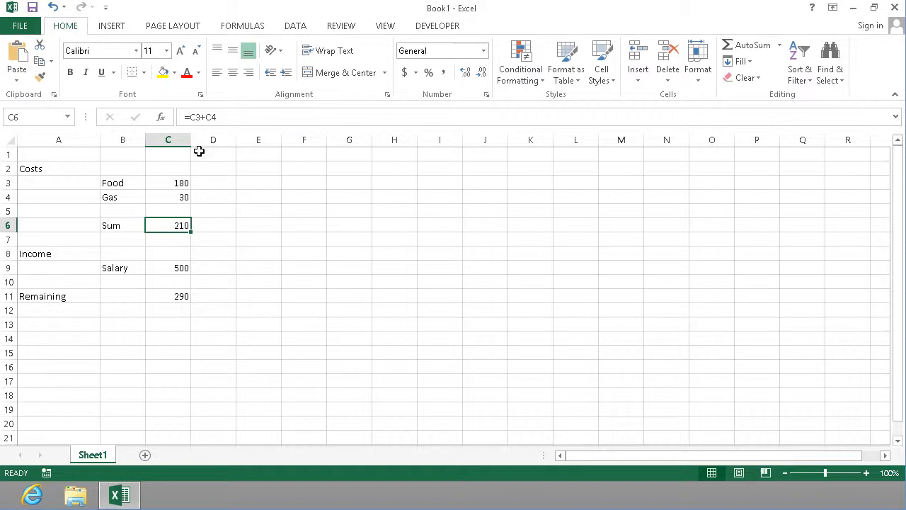
{"action": "mouse_move", "coordinate": [226, 227]}
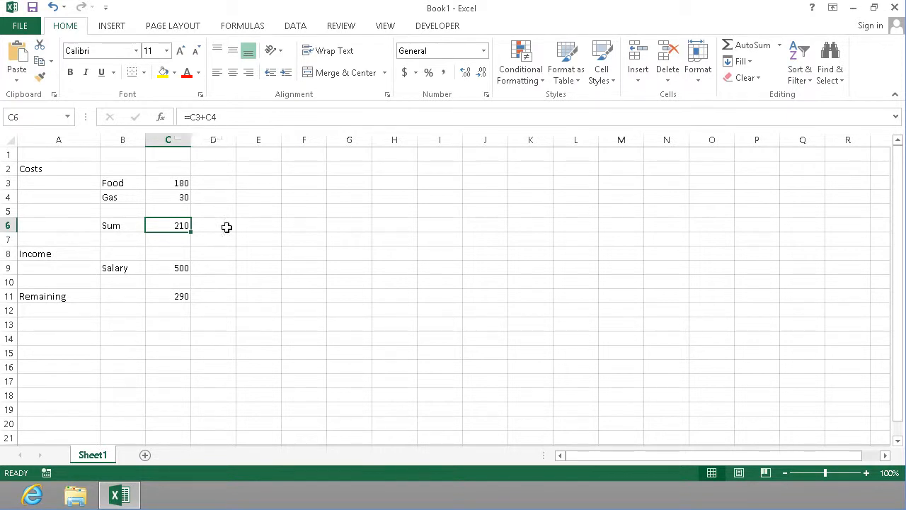
Step: Enter =SUM(C3:C4) in D6 to total the Food and Gas amounts
{"action": "left_click", "coordinate": [213, 225]}
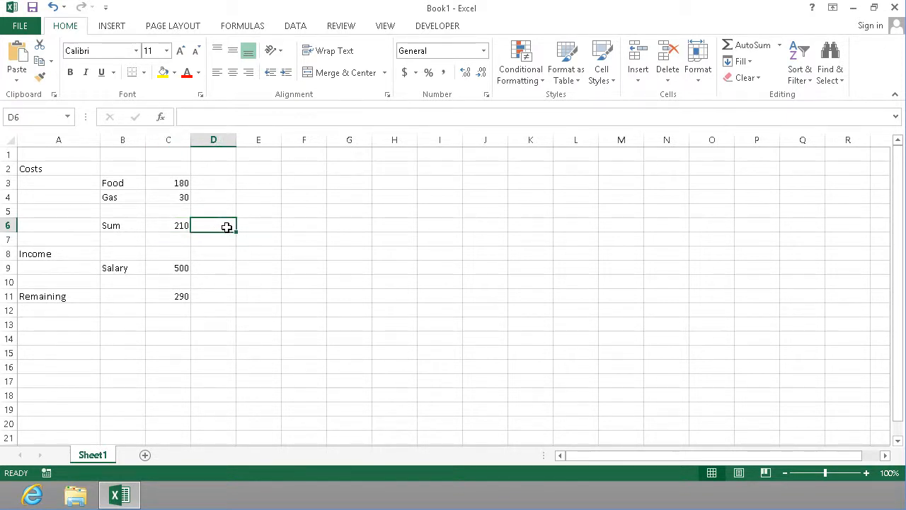
{"action": "type", "text": "=sum("}
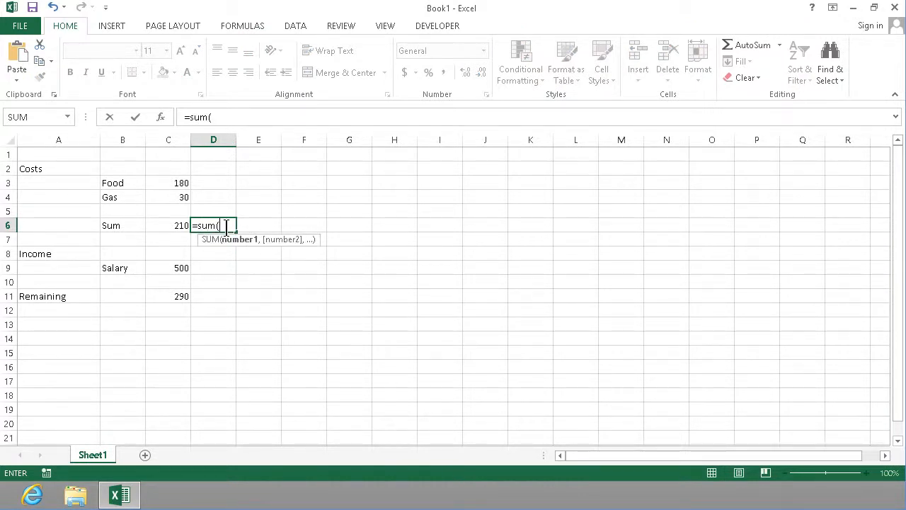
{"action": "left_click_drag", "start_coordinate": [168, 183], "coordinate": [168, 197]}
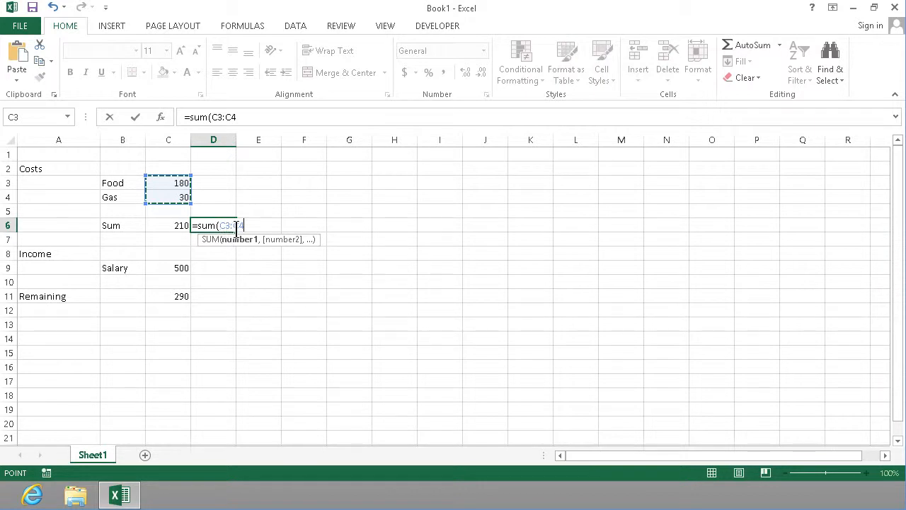
{"action": "type", "text": ")"}
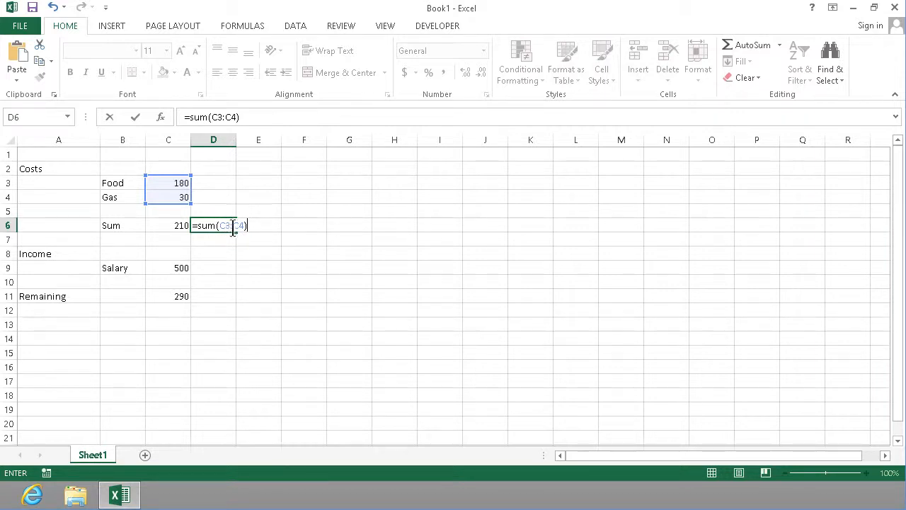
{"action": "key", "text": "Return"}
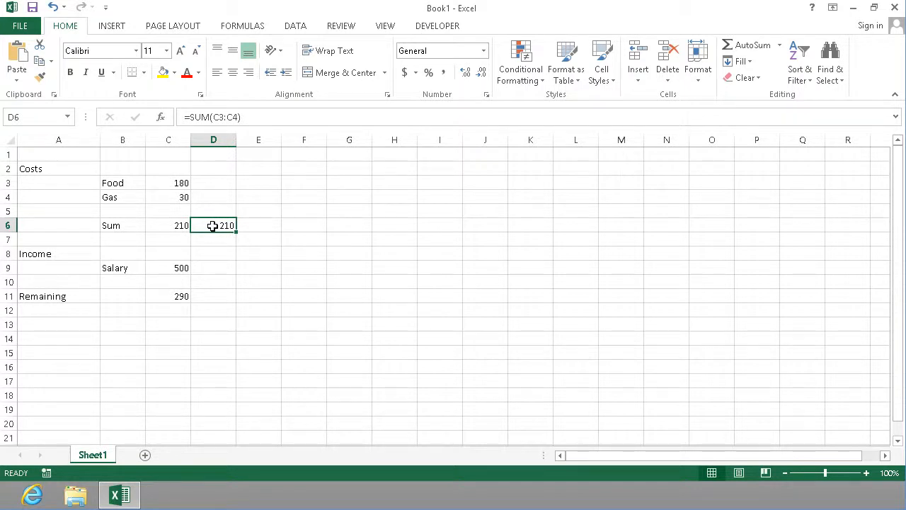
{"action": "mouse_move", "coordinate": [168, 297]}
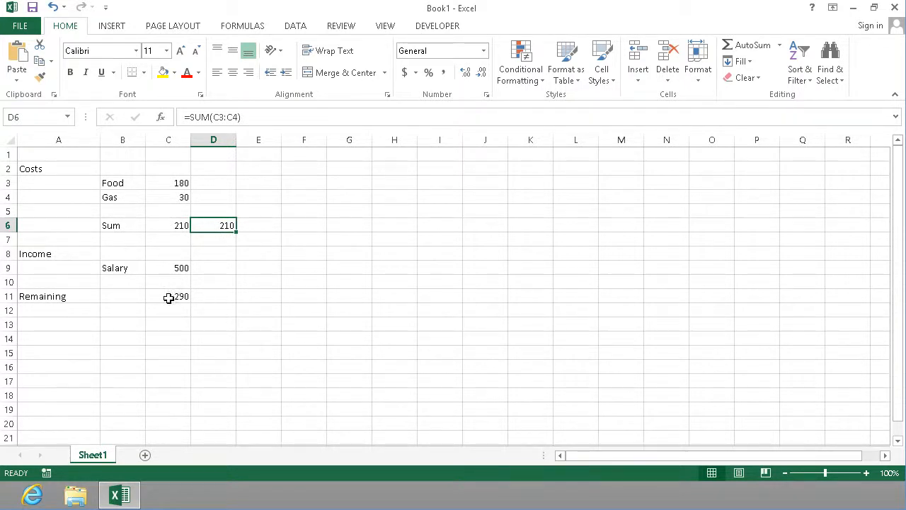
Step: Use AutoSum in E6 over C3:C4 for a third total of 210
{"action": "left_click", "coordinate": [168, 296]}
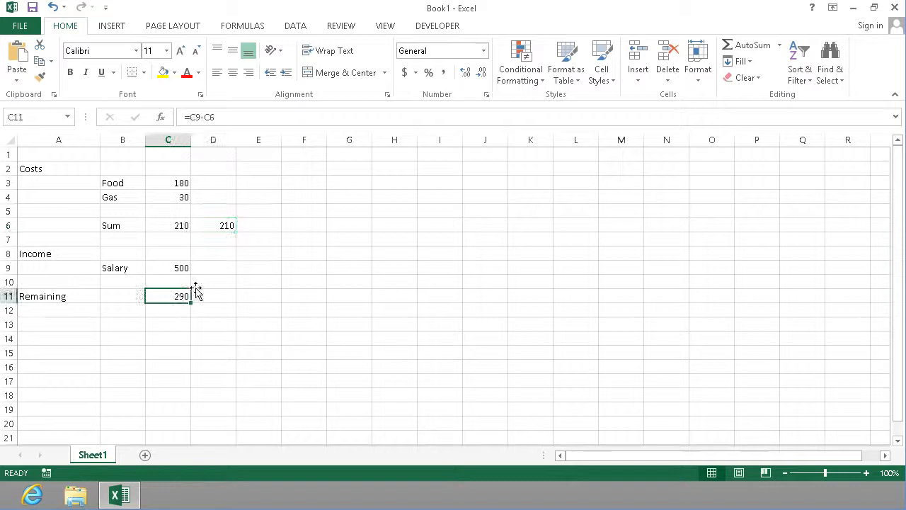
{"action": "mouse_move", "coordinate": [215, 253]}
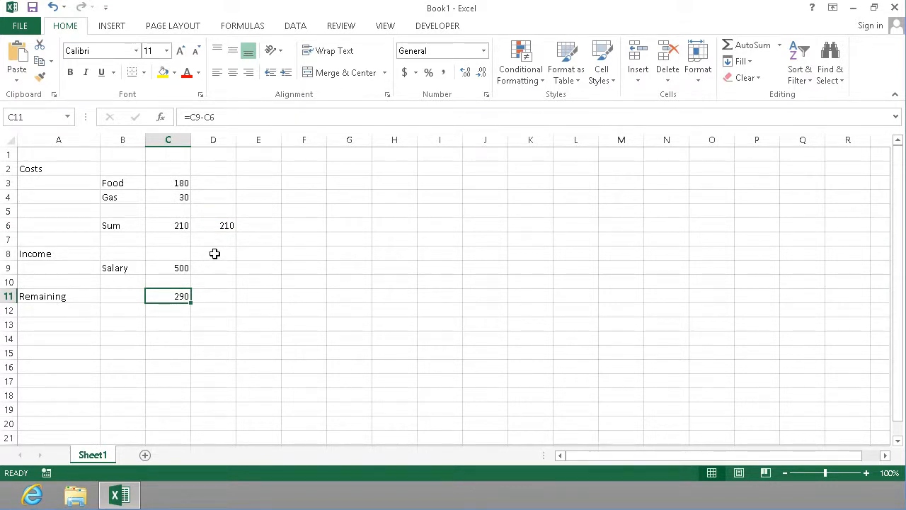
{"action": "mouse_move", "coordinate": [130, 213]}
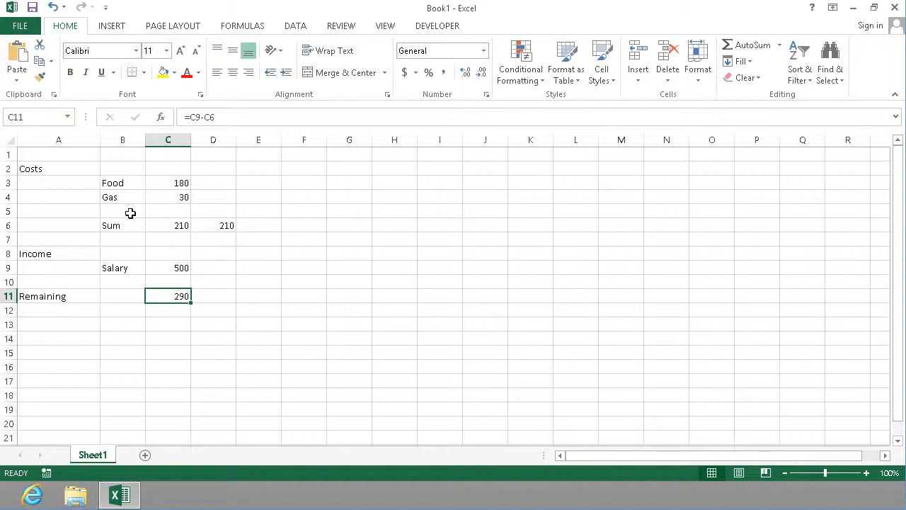
{"action": "left_click", "coordinate": [168, 225]}
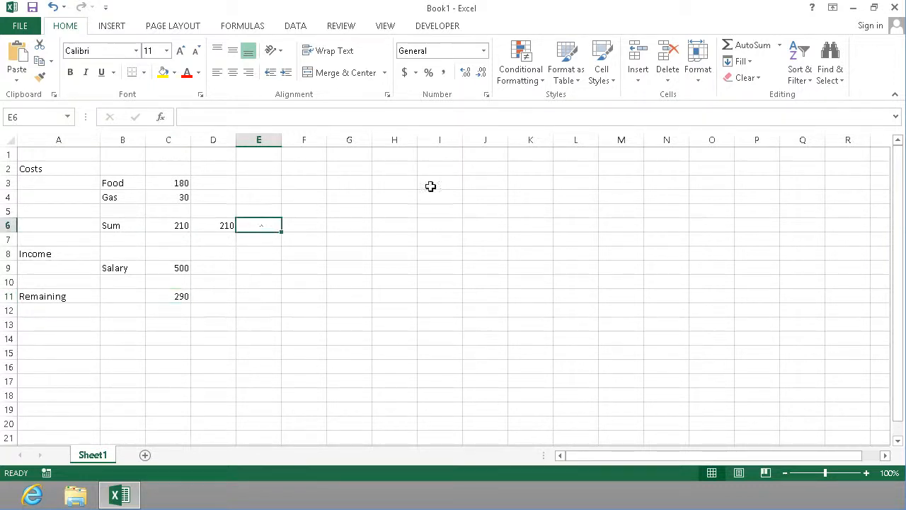
{"action": "mouse_move", "coordinate": [753, 44]}
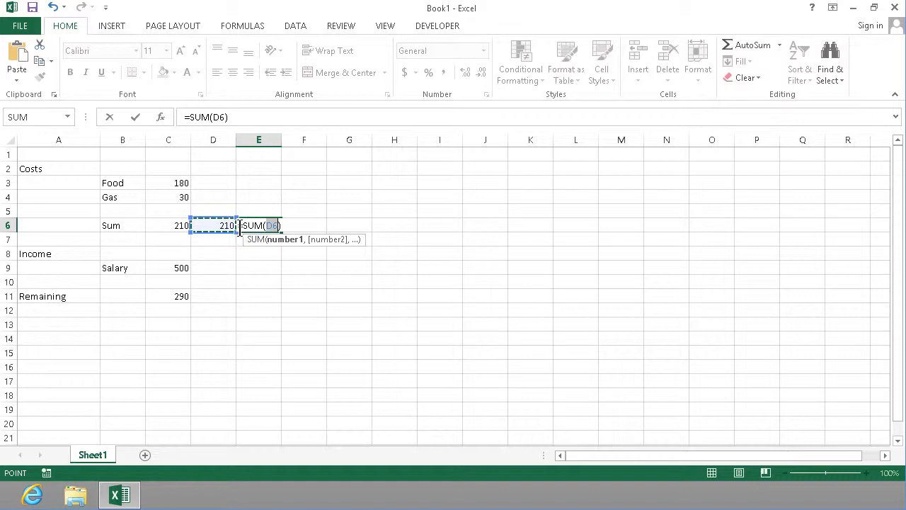
{"action": "mouse_move", "coordinate": [220, 225]}
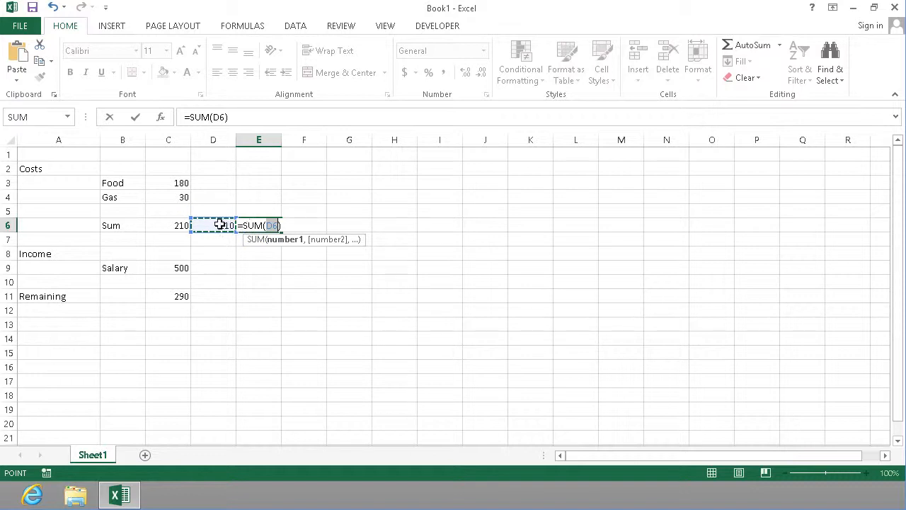
{"action": "left_click", "coordinate": [168, 182]}
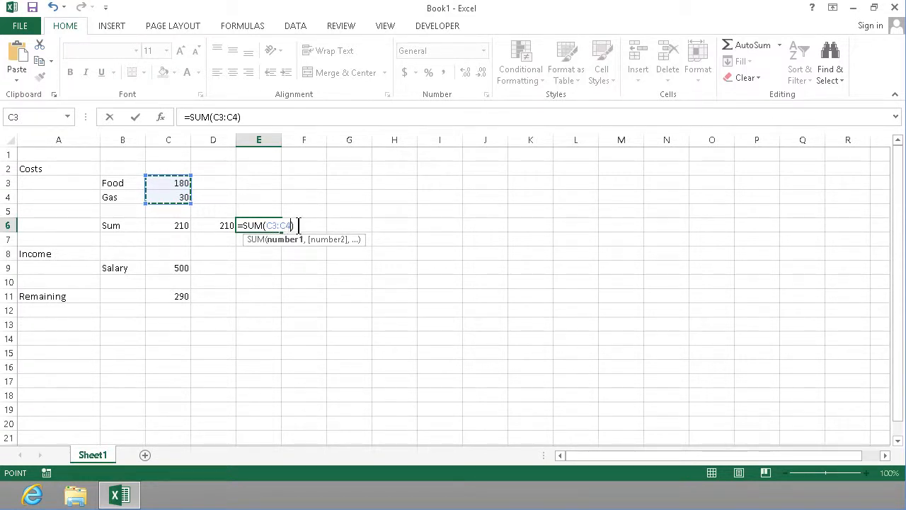
{"action": "key", "text": "Return"}
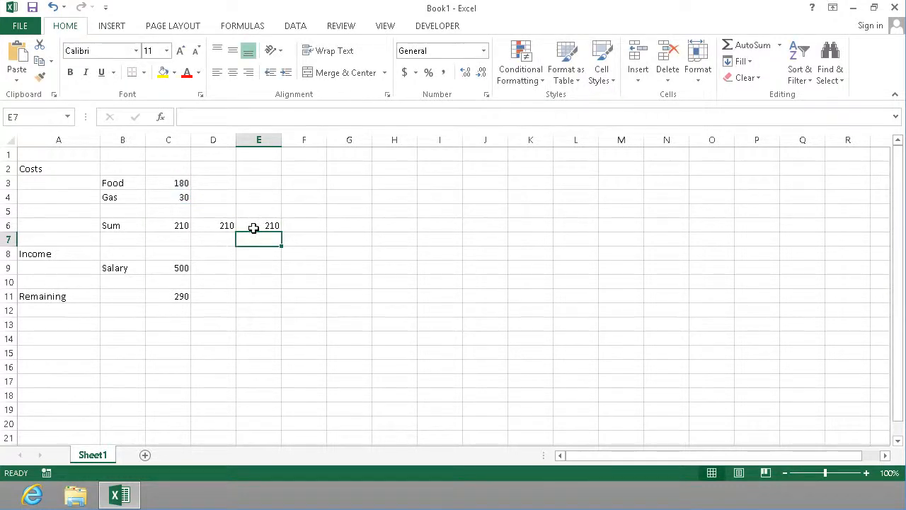